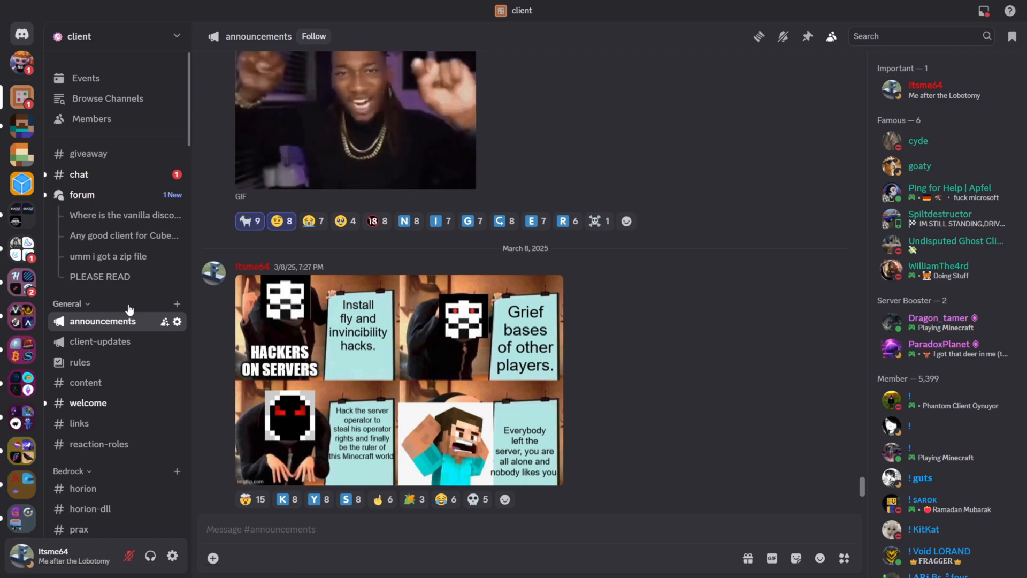
Scroll, then nudge the UCRT64 terminal window slightly to the left
{"action": "scroll", "scroll_direction": "down", "scroll_amount": 3}
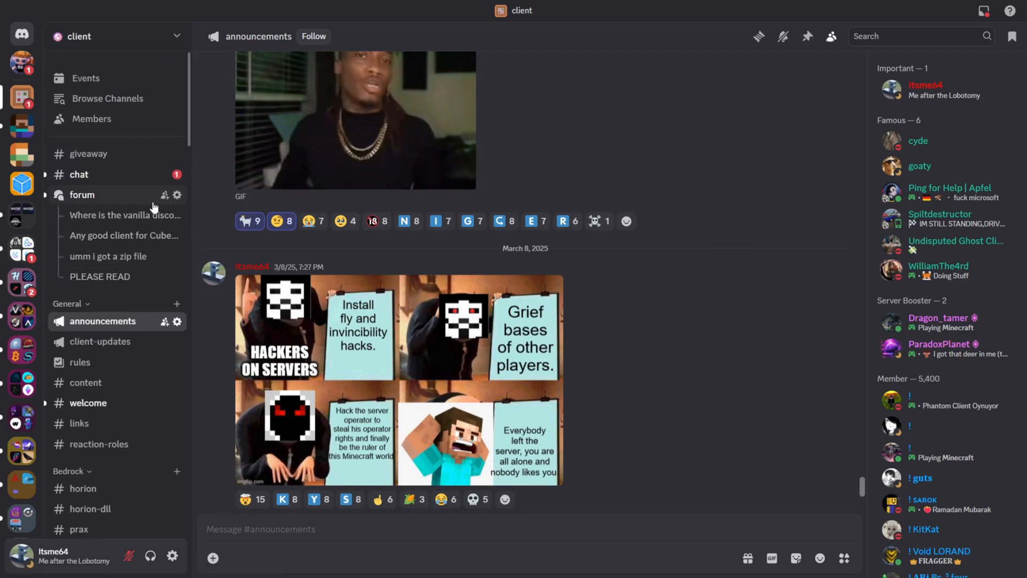
{"action": "scroll", "scroll_direction": "down", "scroll_amount": 3}
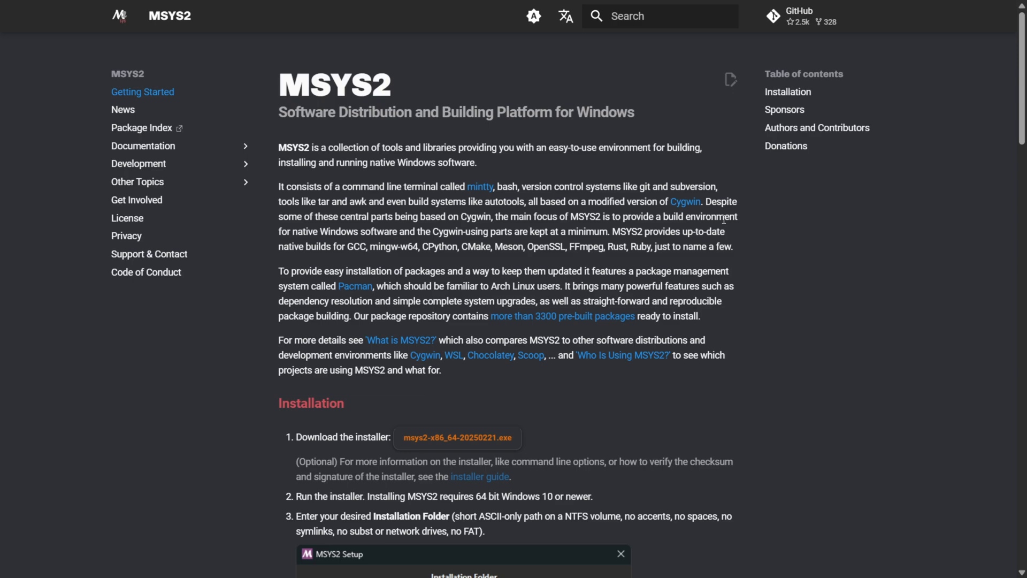
{"action": "mouse_move", "coordinate": [412, 95]}
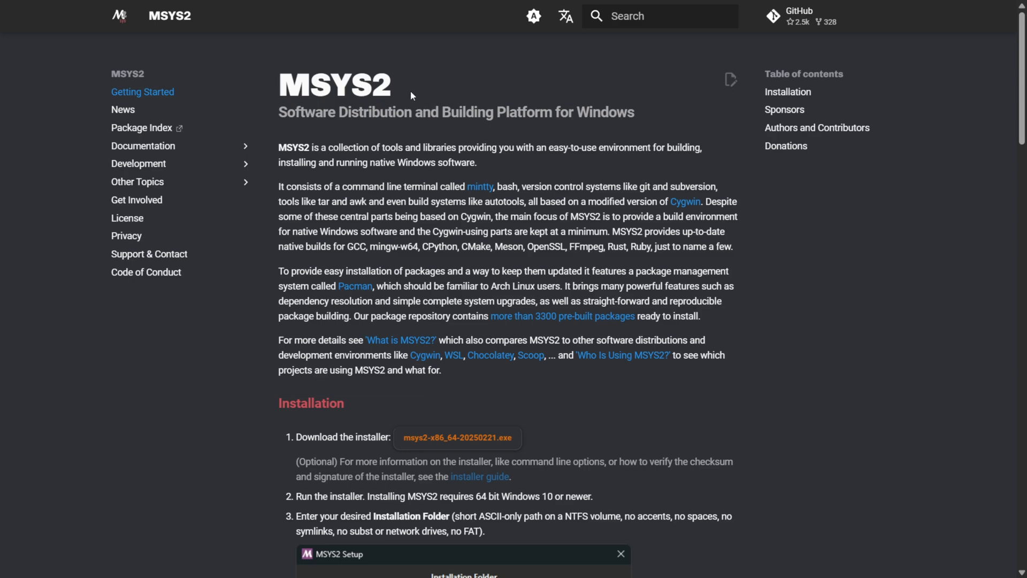
{"action": "mouse_move", "coordinate": [414, 93]}
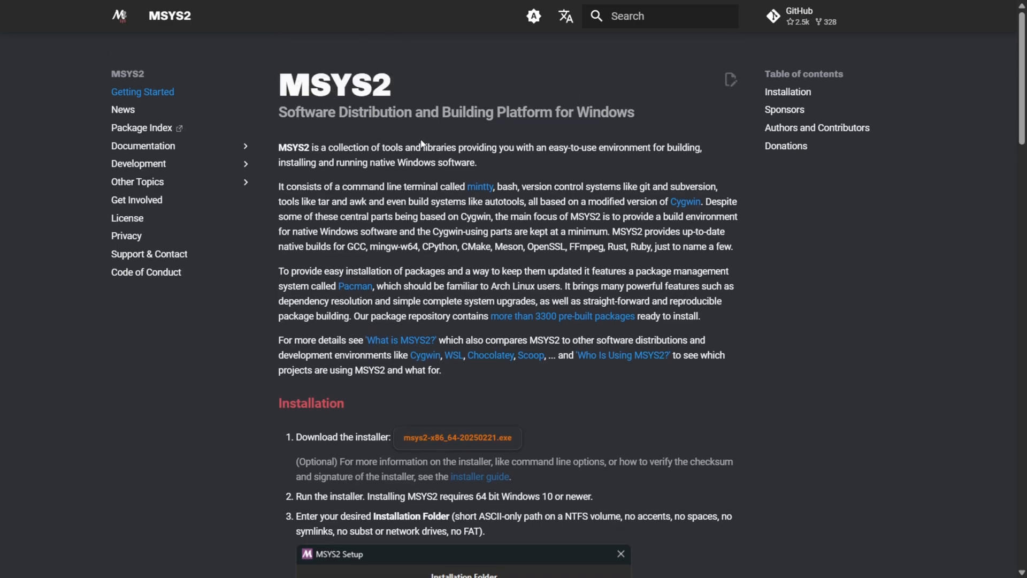
{"action": "scroll", "scroll_direction": "down", "scroll_amount": 3}
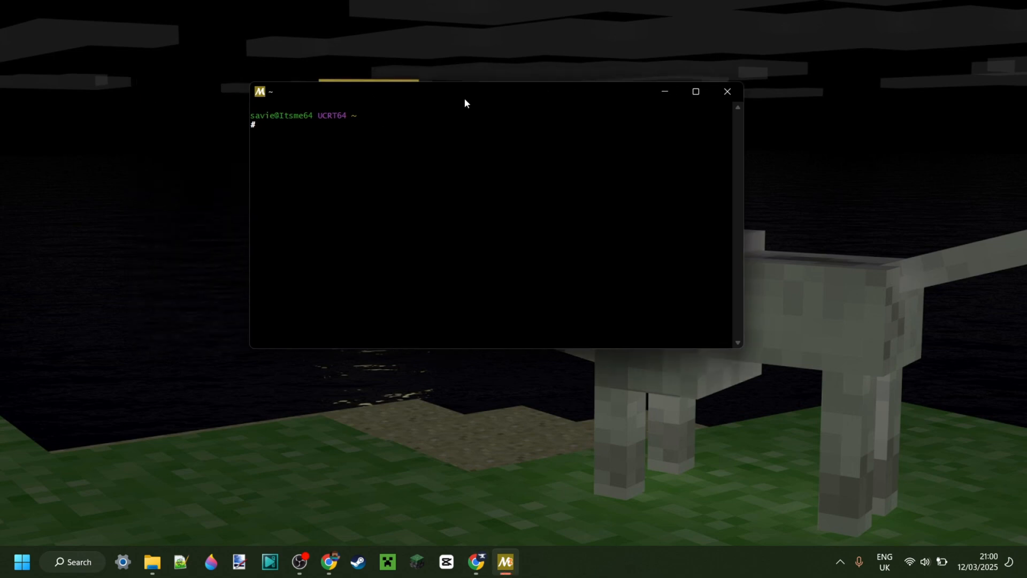
{"action": "left_click_drag", "start_coordinate": [465, 91], "coordinate": [441, 88]}
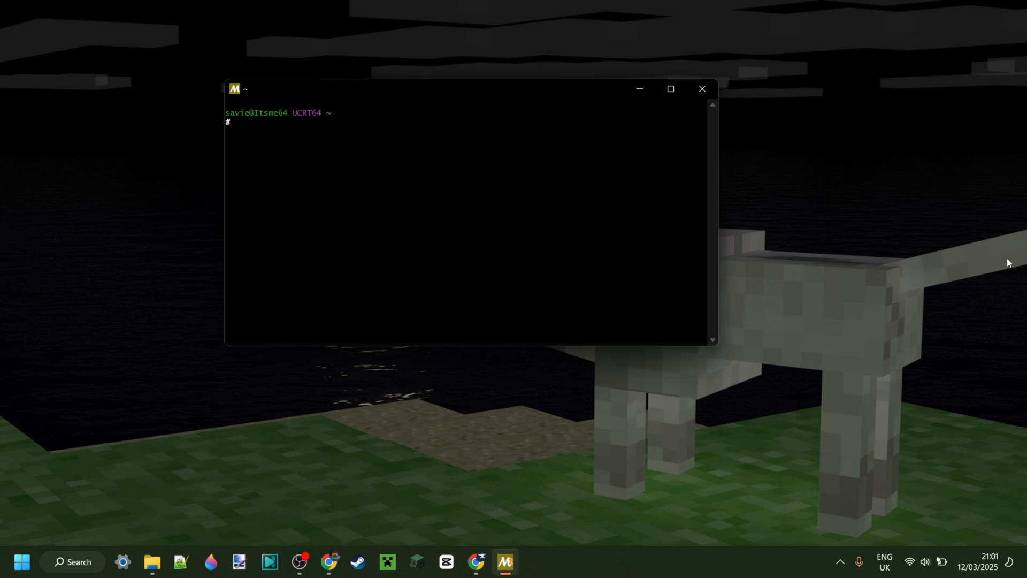
Type 'pacman -S mingw-w64-x86_64-binutils' at the UCRT64 prompt
{"action": "type", "text": "pacman -S"}
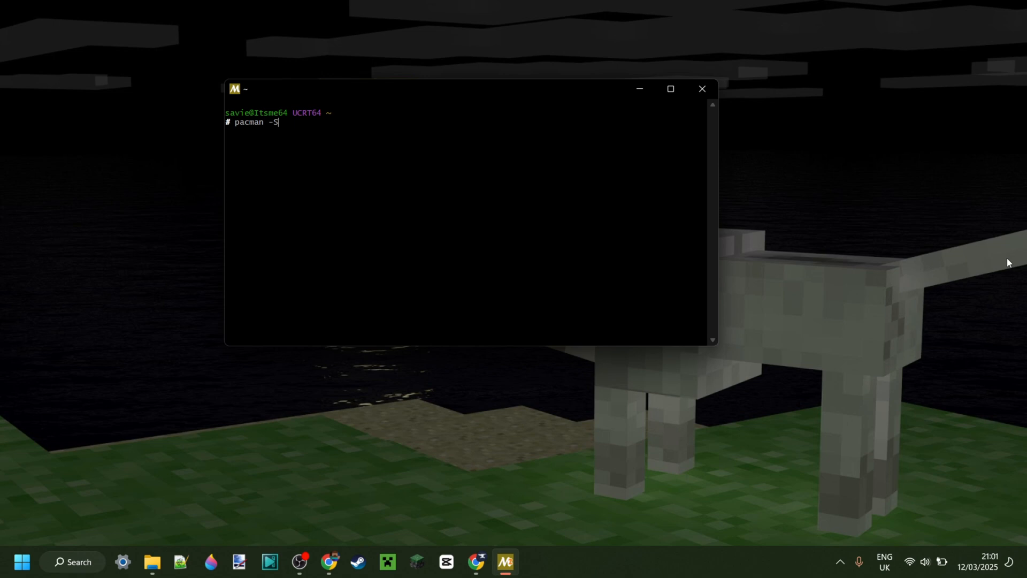
{"action": "type", "text": "mingw"}
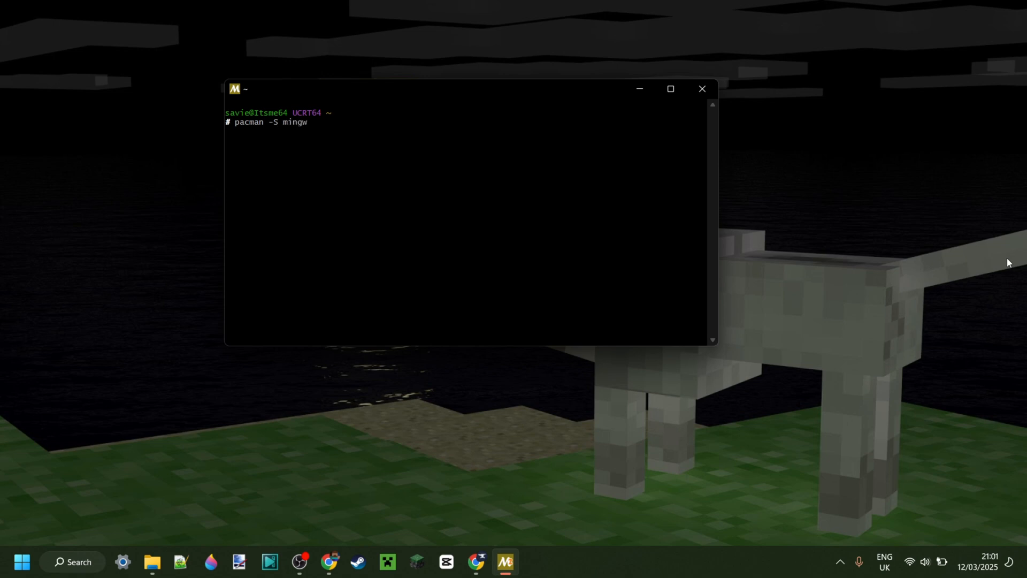
{"action": "type", "text": "-w64"}
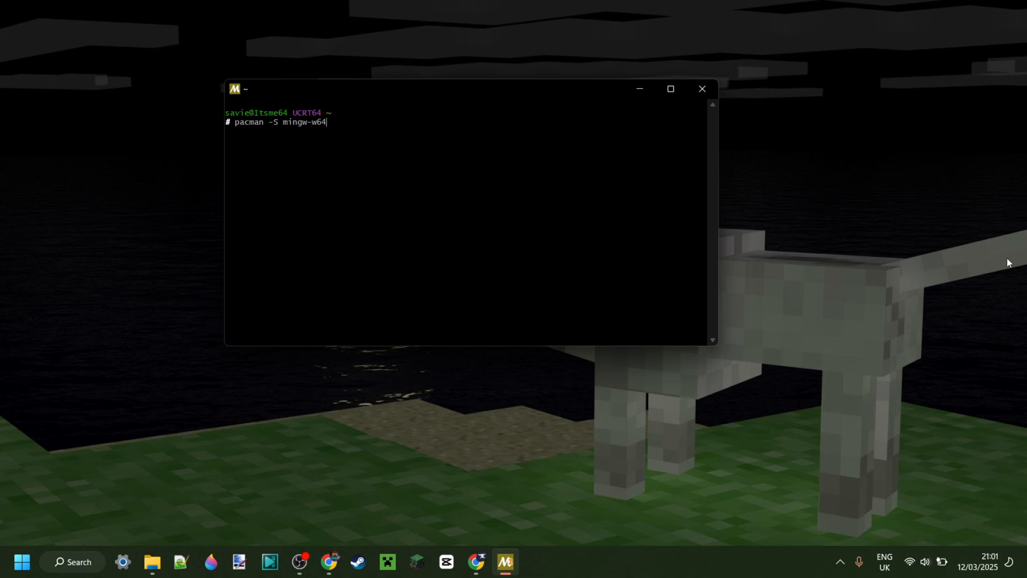
{"action": "type", "text": "-x"}
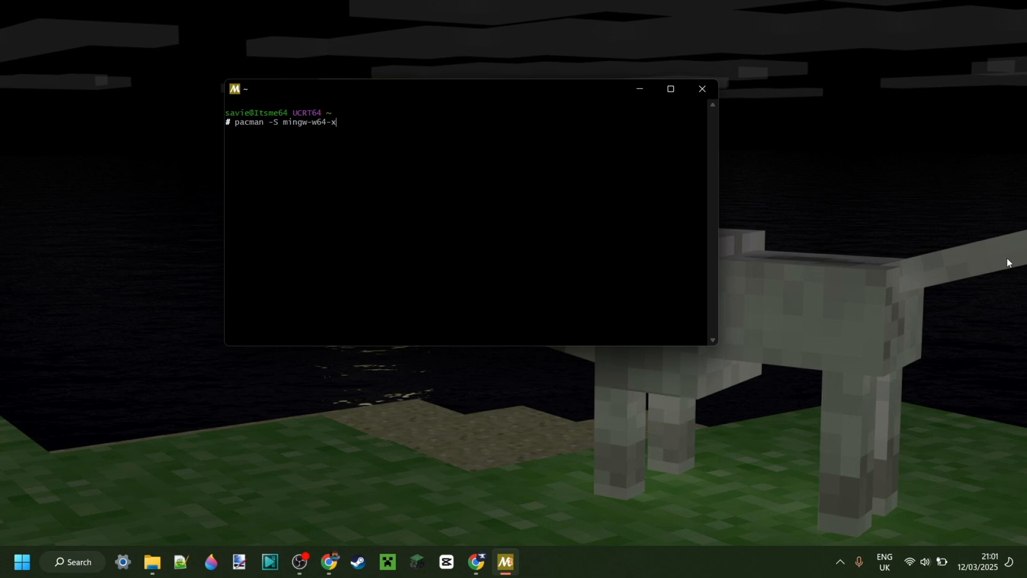
{"action": "type", "text": "86"}
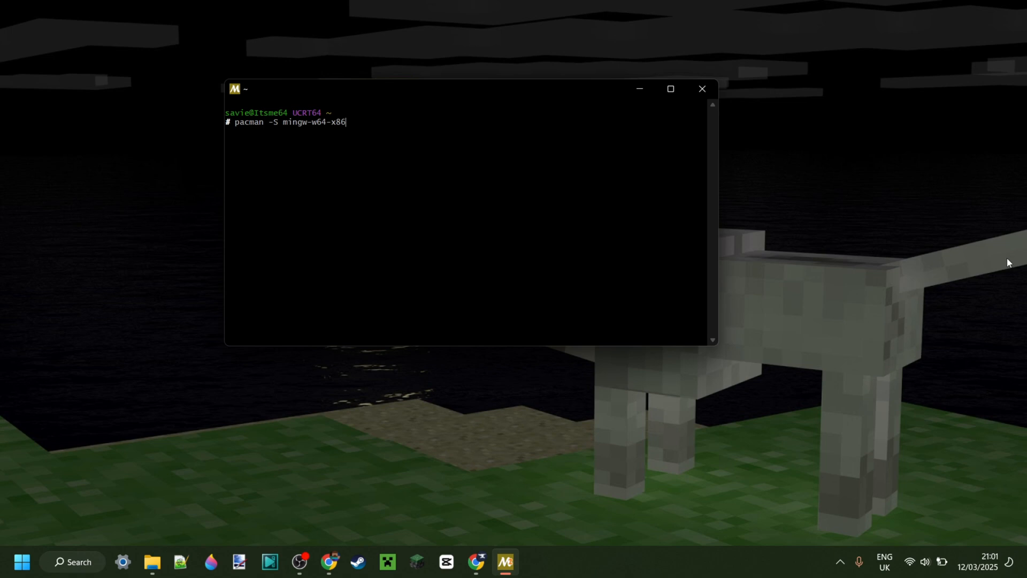
{"action": "type", "text": "-"}
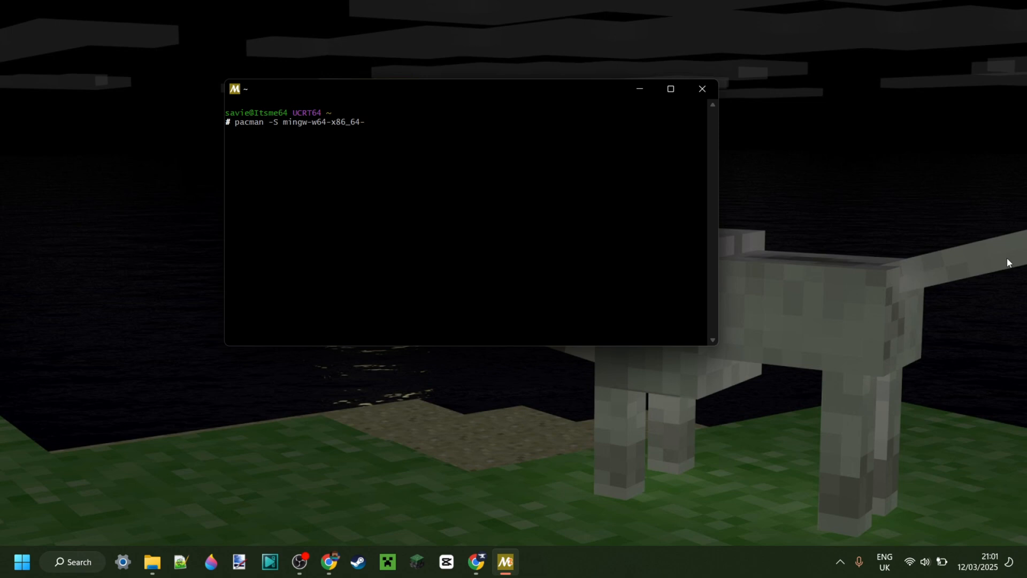
{"action": "type", "text": "binutils"}
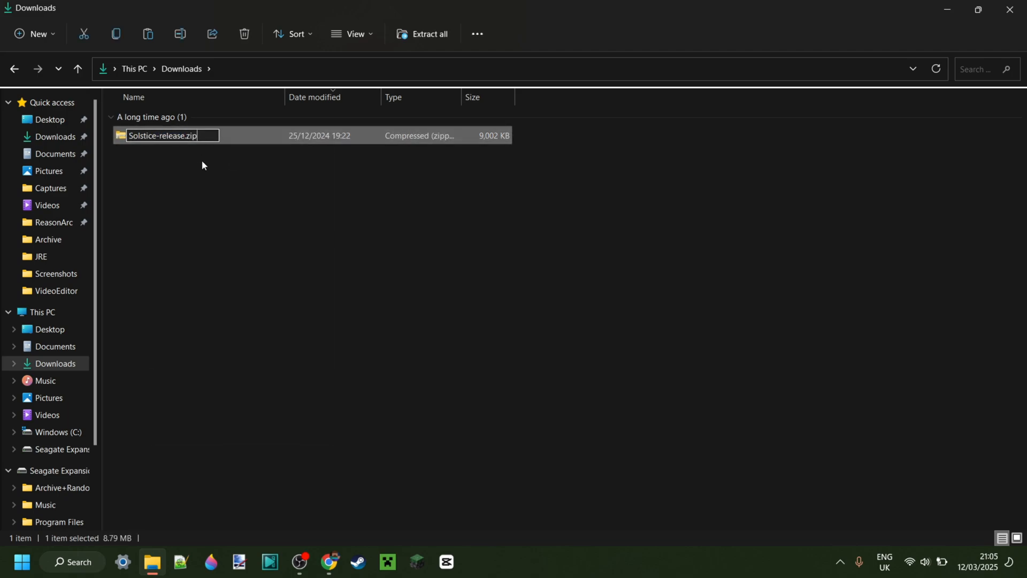
Extract All on Solstice-release.zip into the default Solstice-release destination folder
{"action": "right_click", "coordinate": [155, 135]}
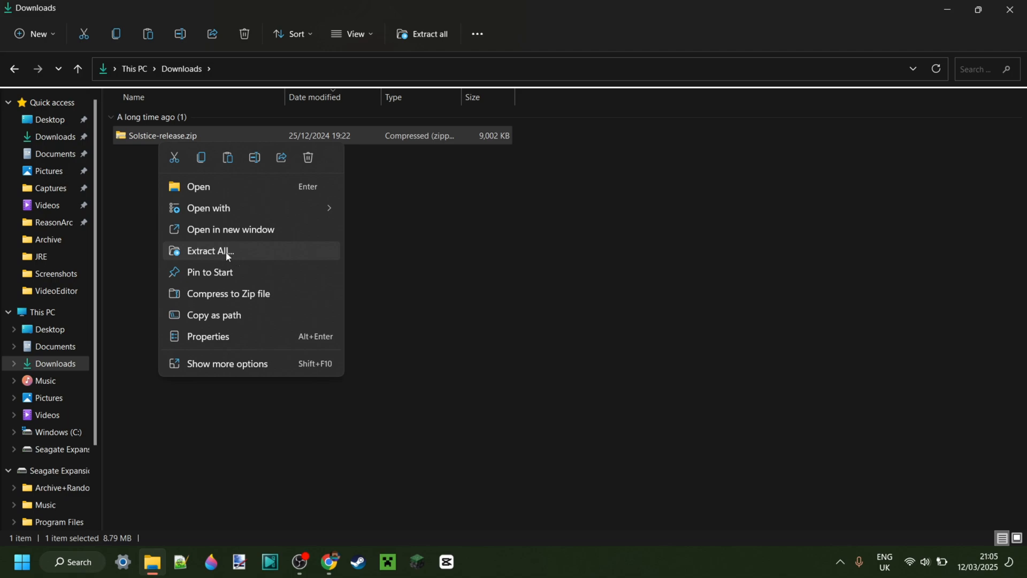
{"action": "left_click", "coordinate": [211, 250]}
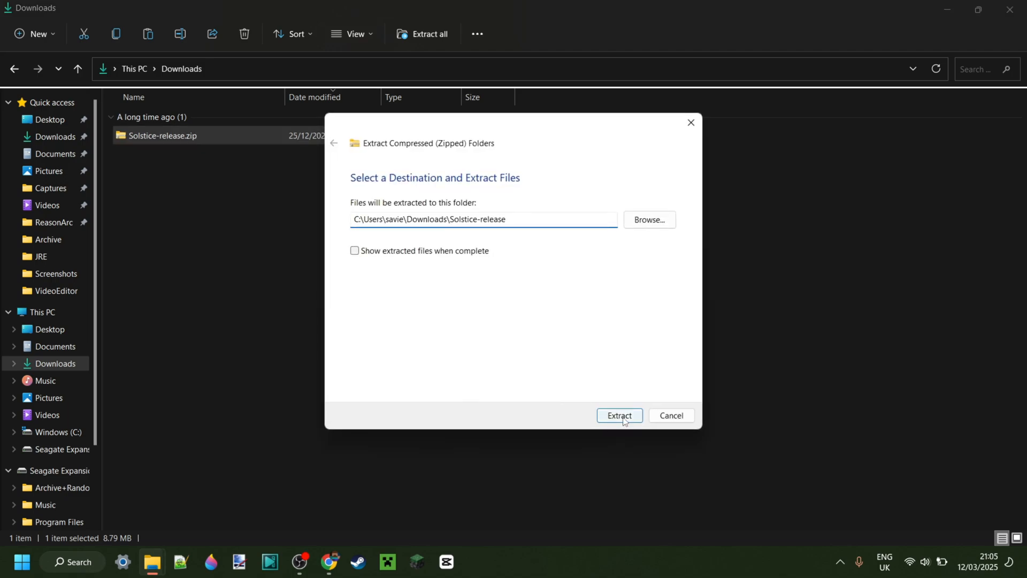
{"action": "left_click", "coordinate": [620, 416]}
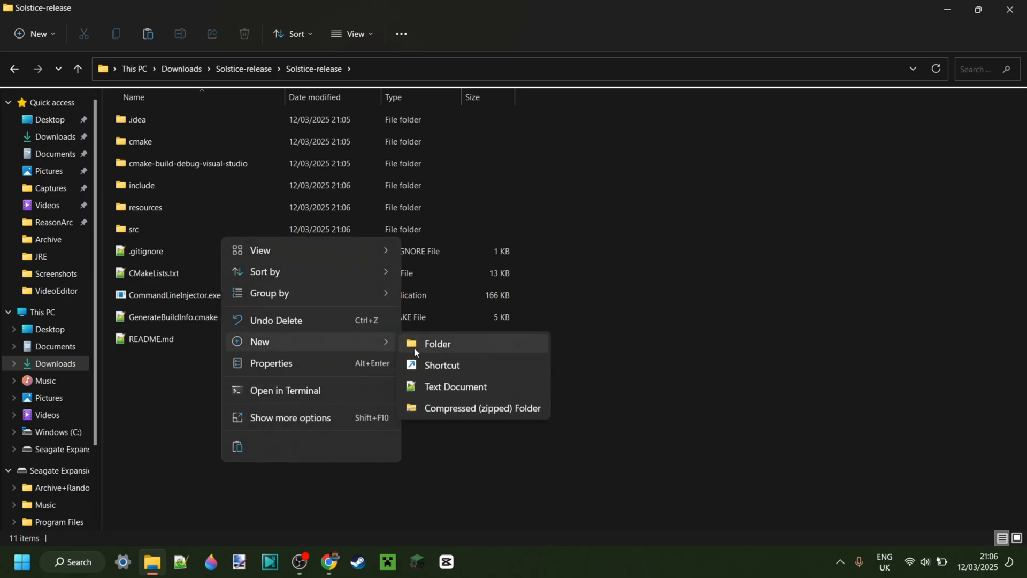
Create a new folder named 'build' in Solstice-release and open it
{"action": "left_click", "coordinate": [438, 344]}
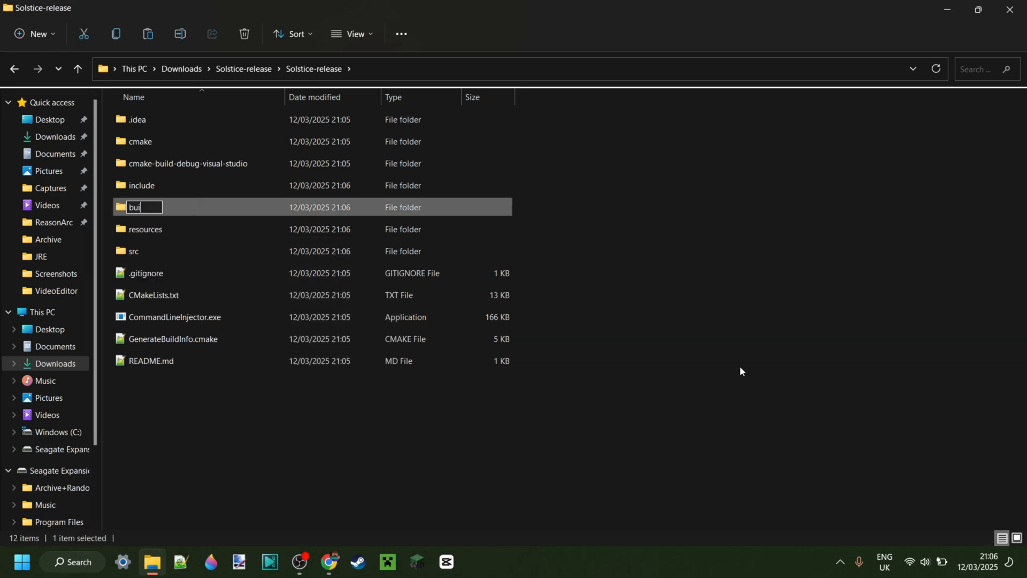
{"action": "key", "text": "Enter"}
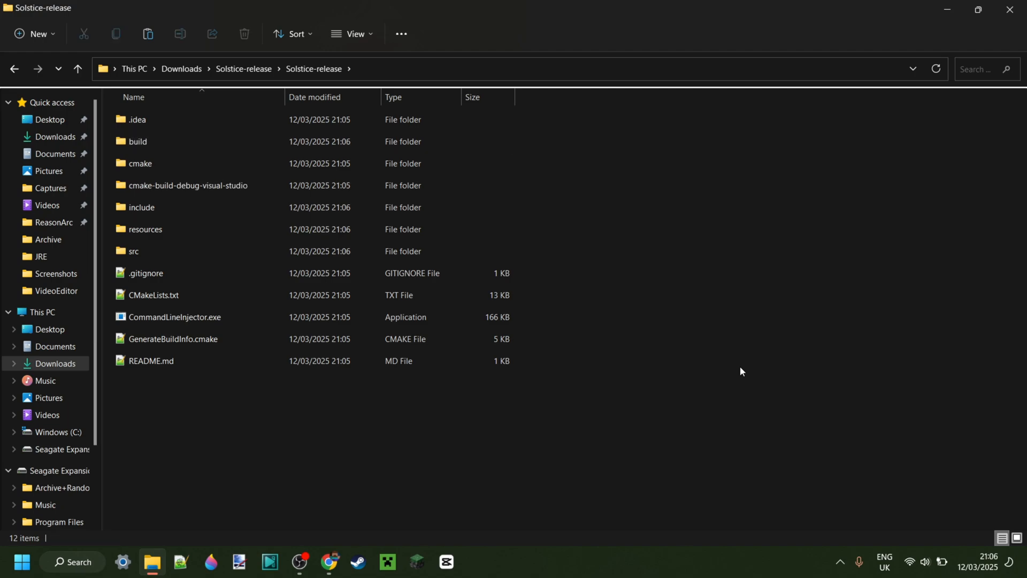
{"action": "double_click", "coordinate": [138, 141]}
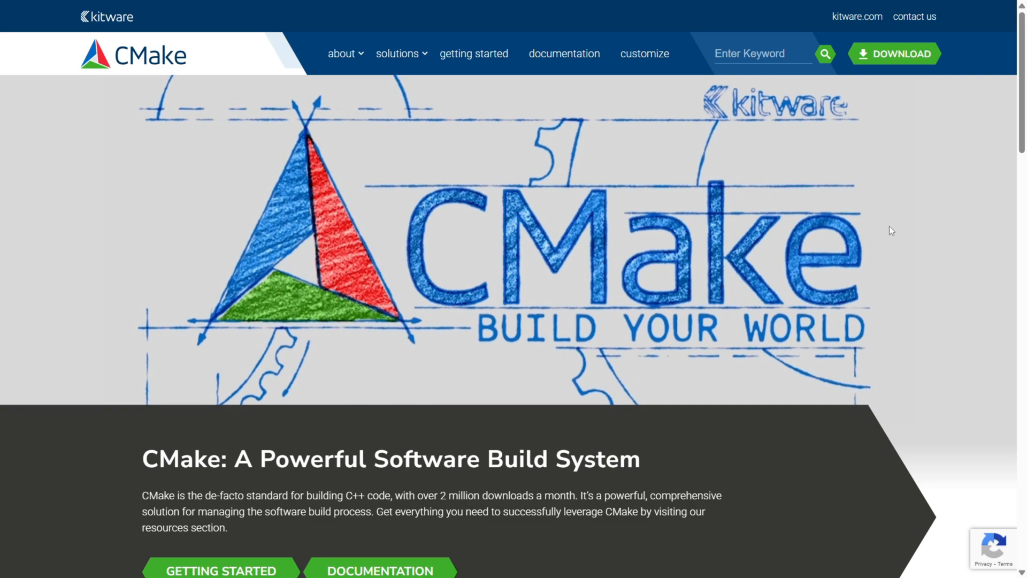
{"action": "mouse_move", "coordinate": [902, 94]}
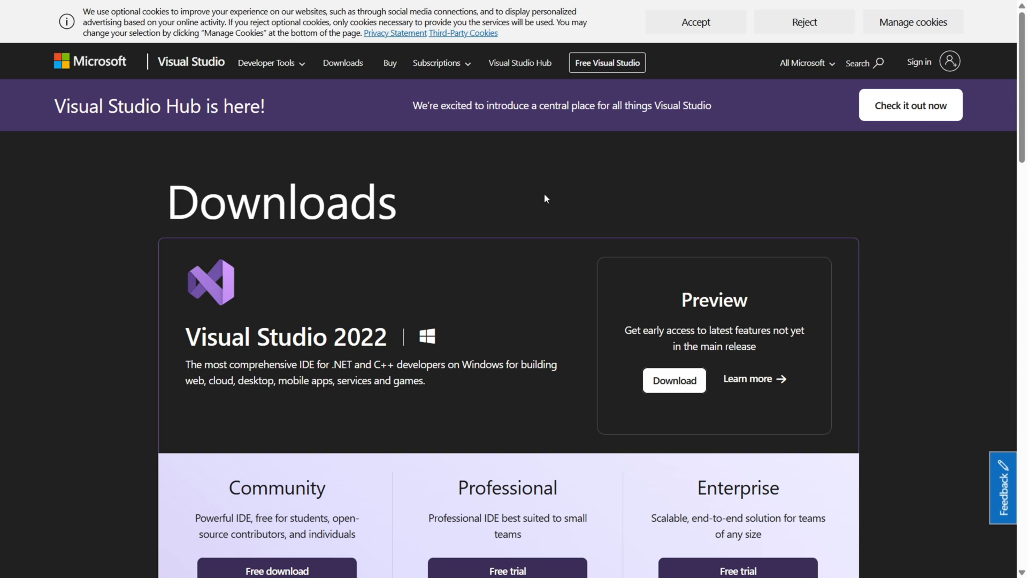
{"action": "mouse_move", "coordinate": [605, 208]}
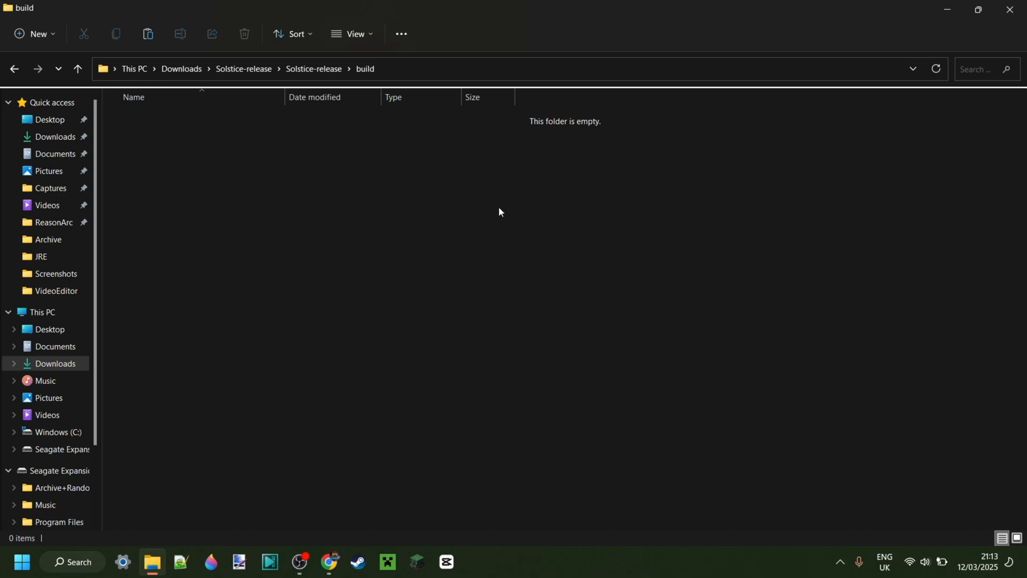
{"action": "mouse_move", "coordinate": [200, 144]}
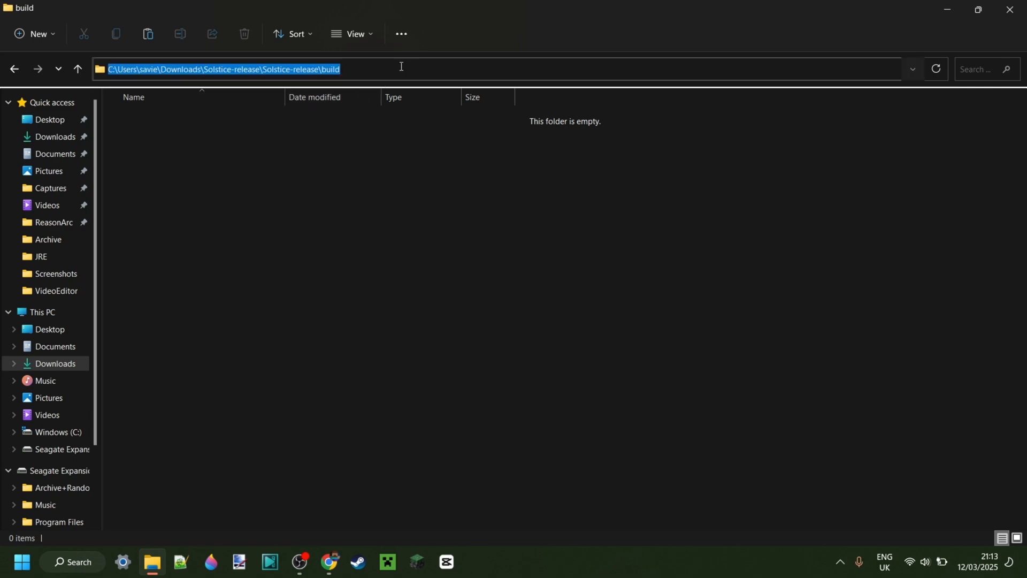
Launch cmd from the build folder's address bar
{"action": "type", "text": "cmd"}
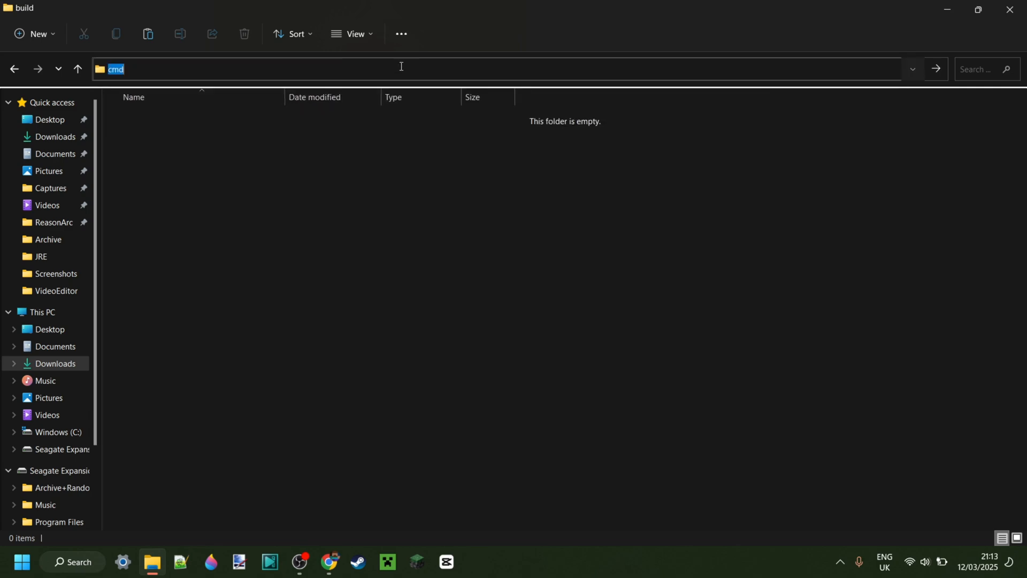
{"action": "key", "text": "Enter"}
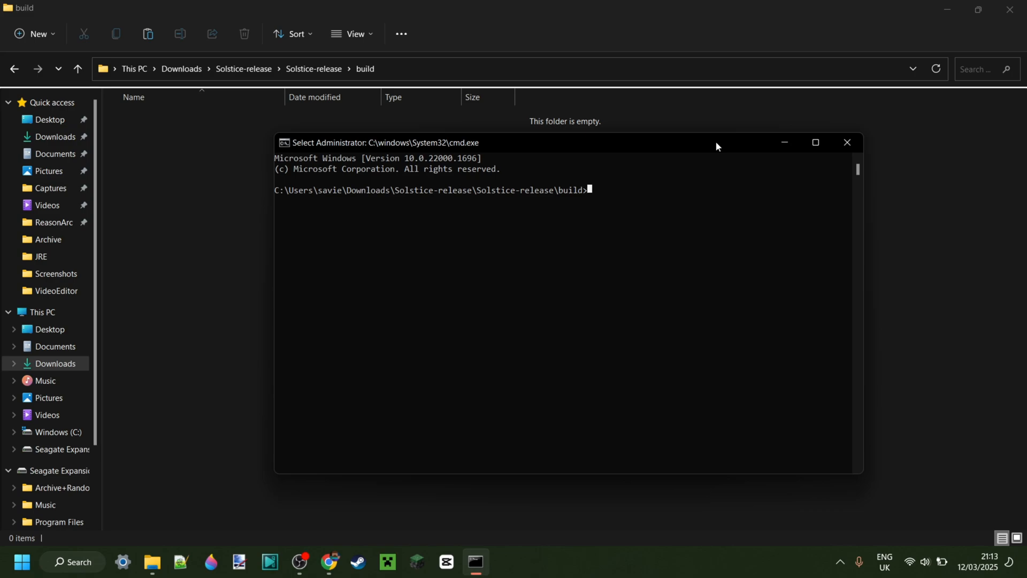
Run 'cmake .. -G "Visual Studio 17 2022"' in the build folder prompt
{"action": "type", "text": "c"}
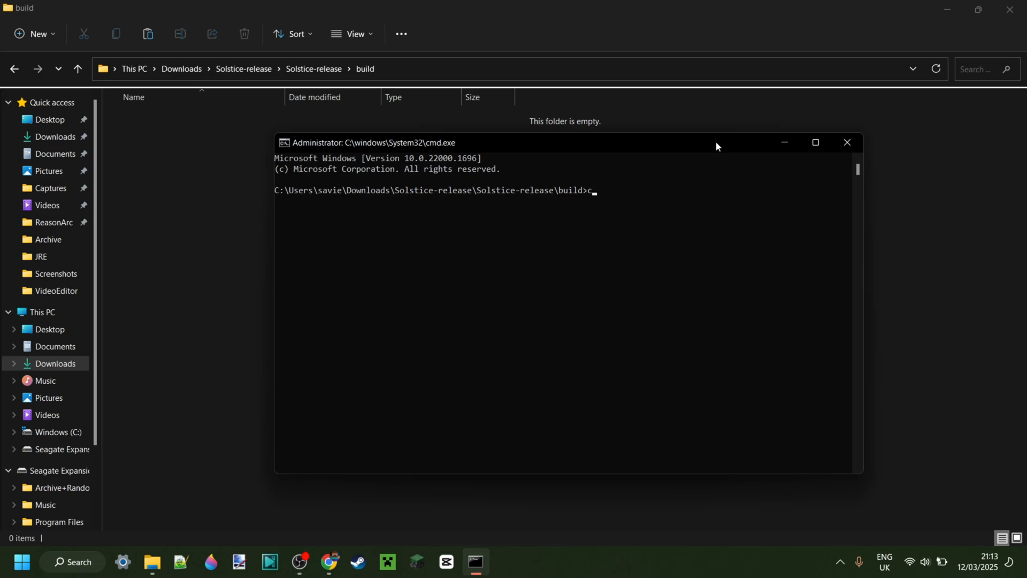
{"action": "type", "text": "make .."}
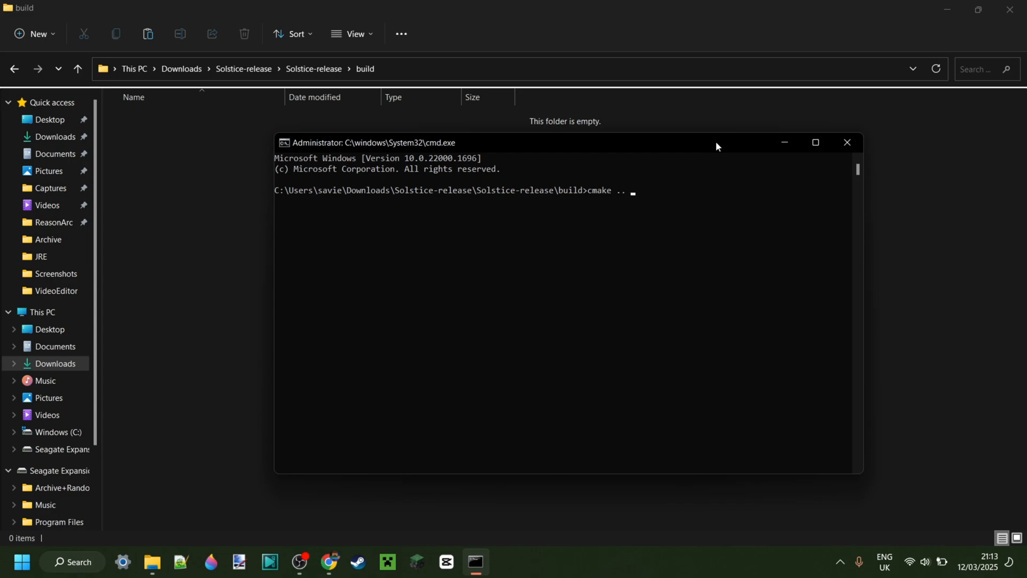
{"action": "type", "text": "-G"}
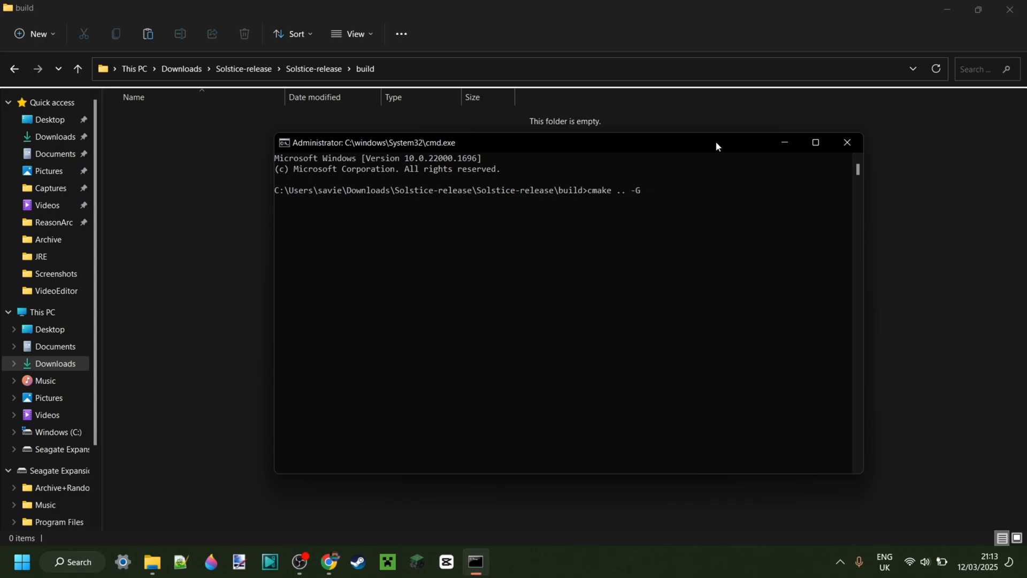
{"action": "type", "text": "\"Visual"}
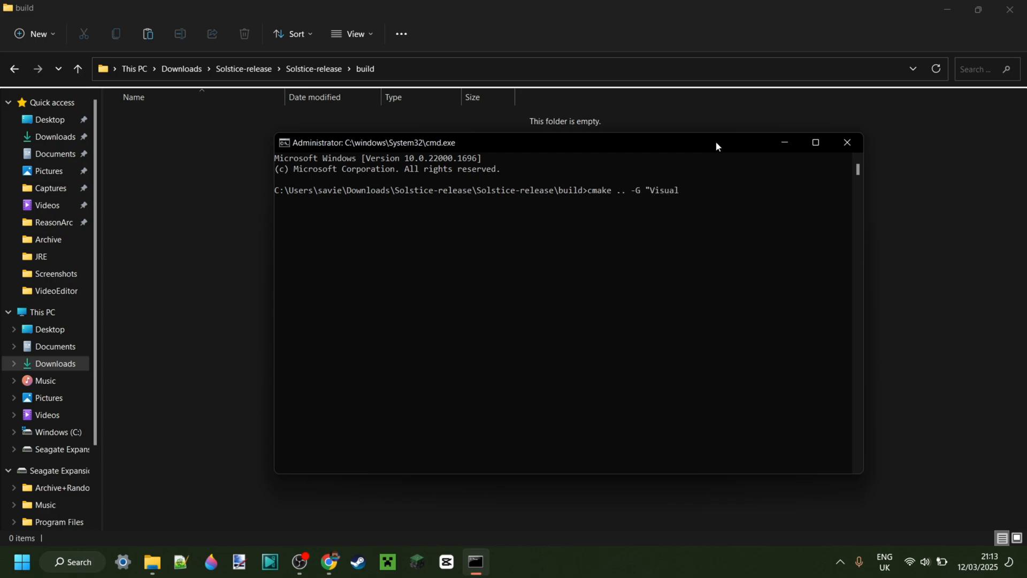
{"action": "type", "text": "St"}
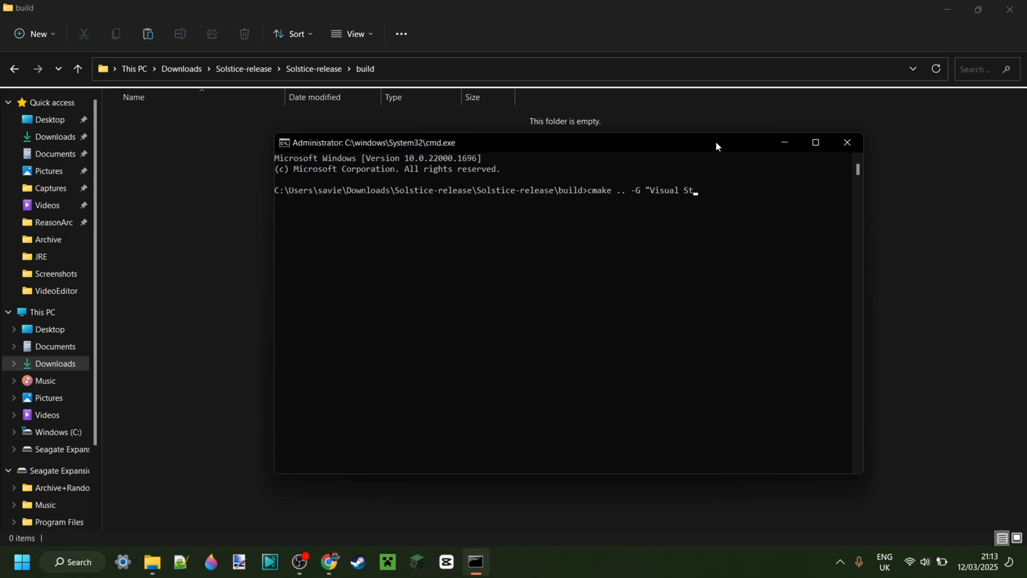
{"action": "type", "text": "udoi"}
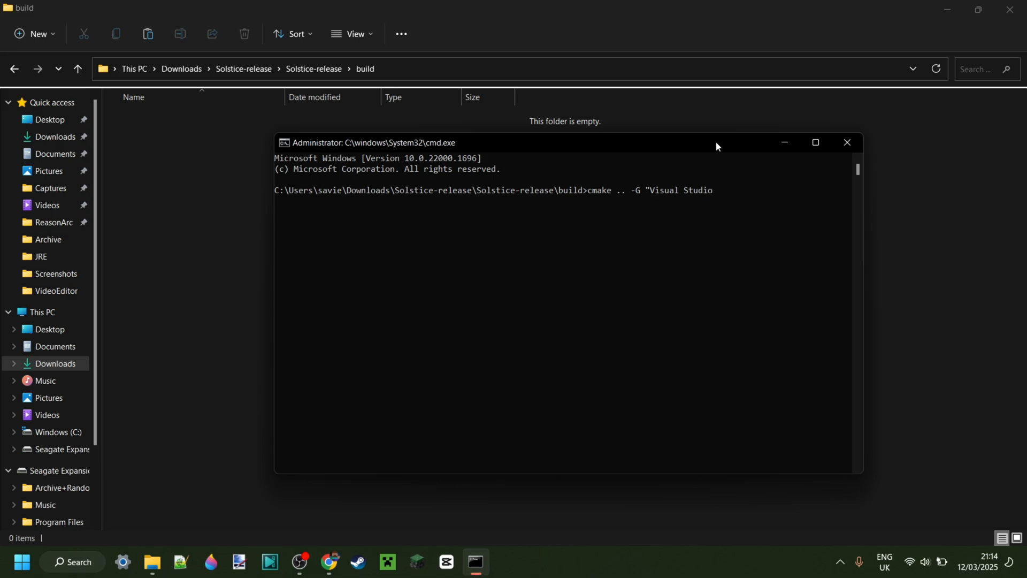
{"action": "type", "text": "17 2"}
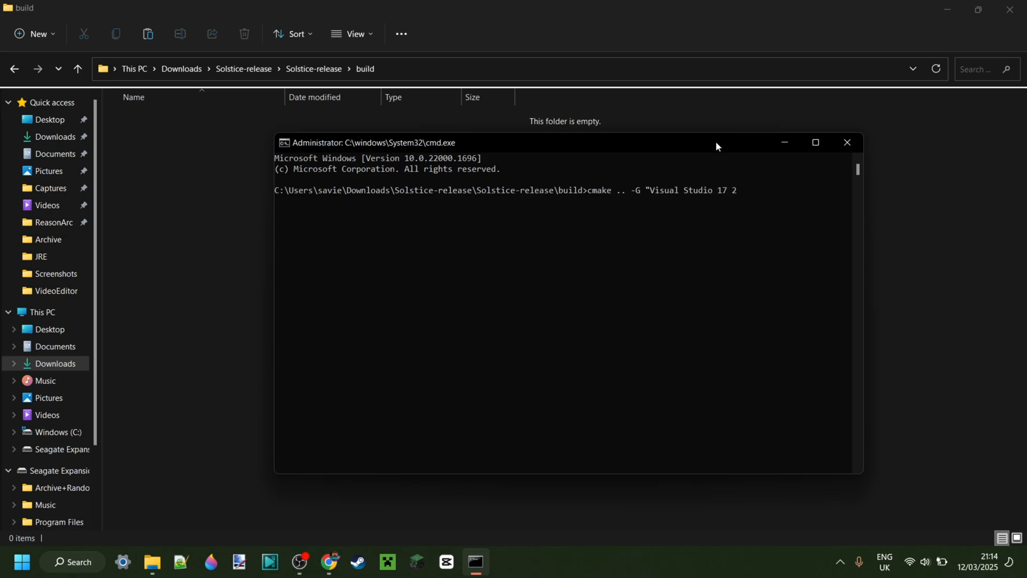
{"action": "type", "text": "022\""}
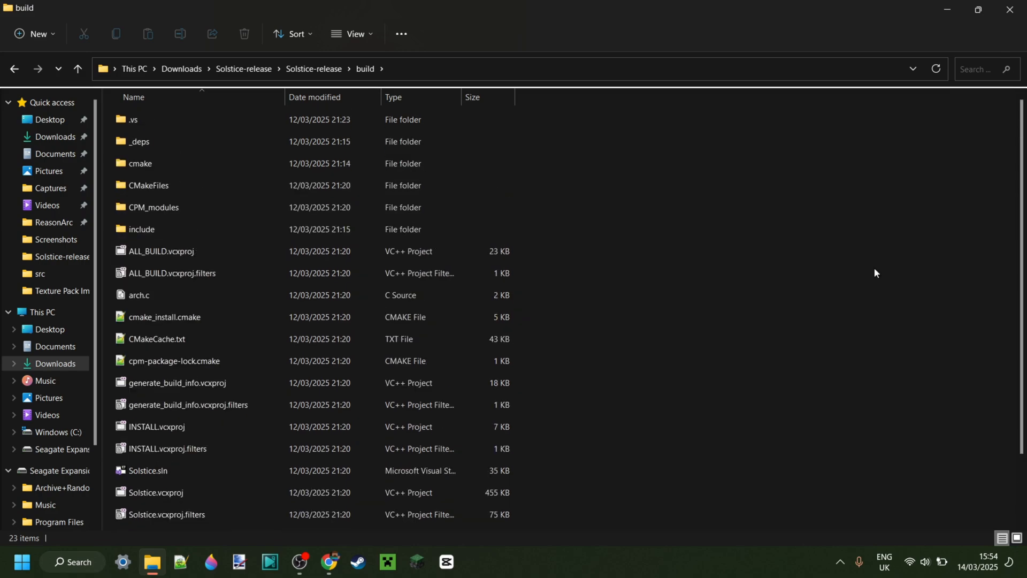
{"action": "mouse_move", "coordinate": [922, 281]}
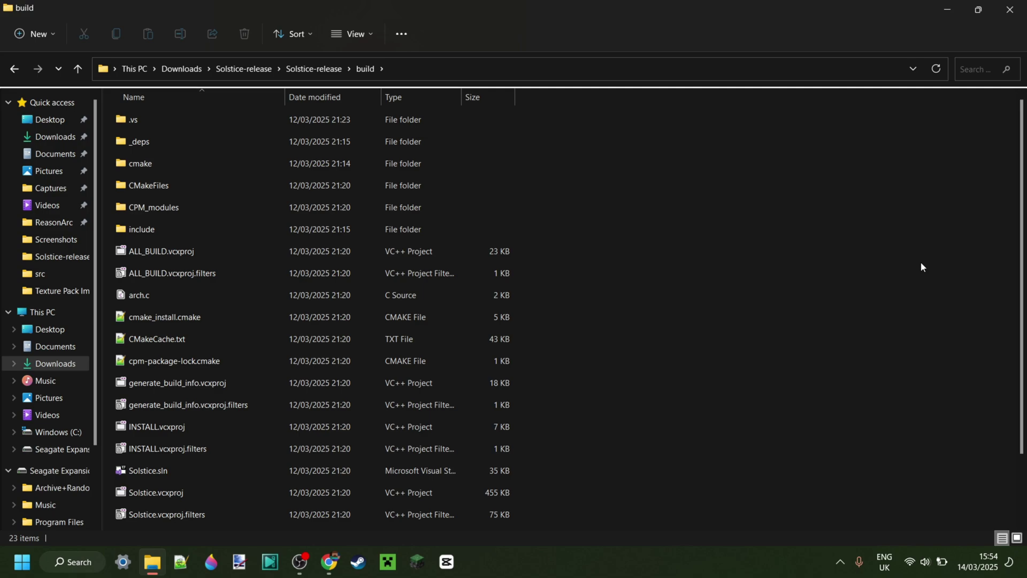
Go up via breadcrumbs to the outer Solstice-release folder, then open the inner one
{"action": "left_click", "coordinate": [313, 69]}
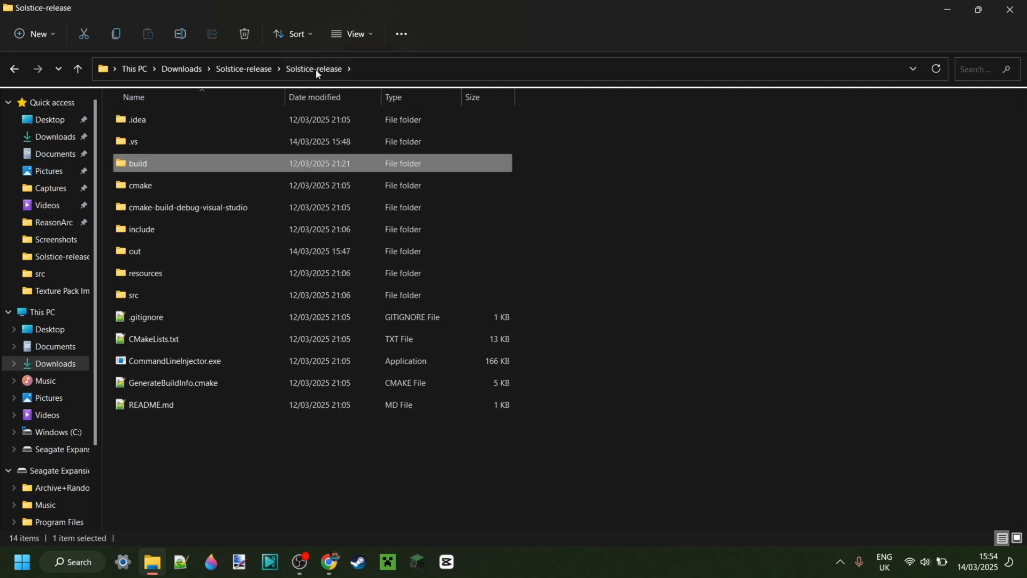
{"action": "mouse_move", "coordinate": [237, 71]}
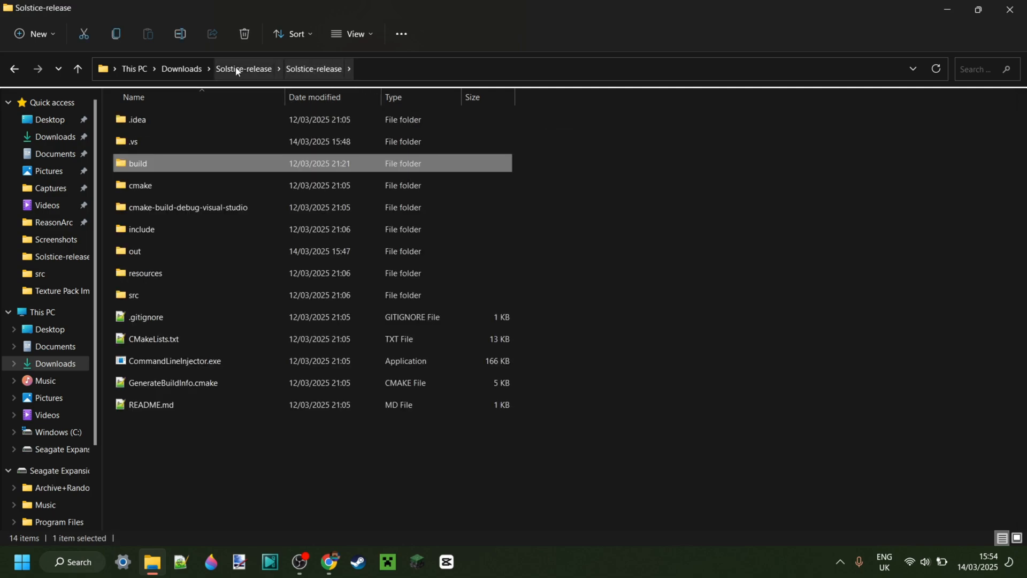
{"action": "left_click", "coordinate": [244, 69]}
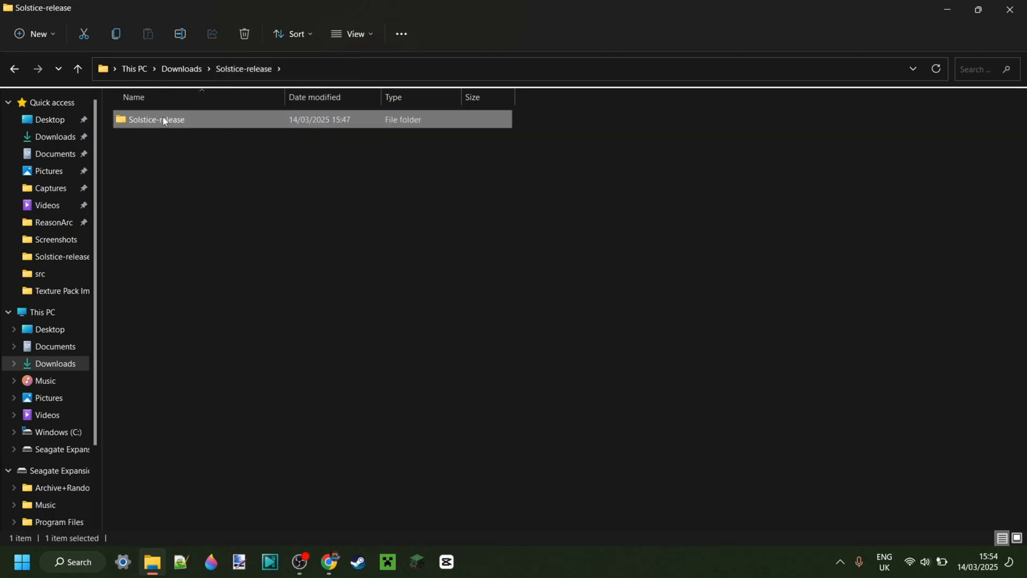
{"action": "right_click", "coordinate": [164, 119]}
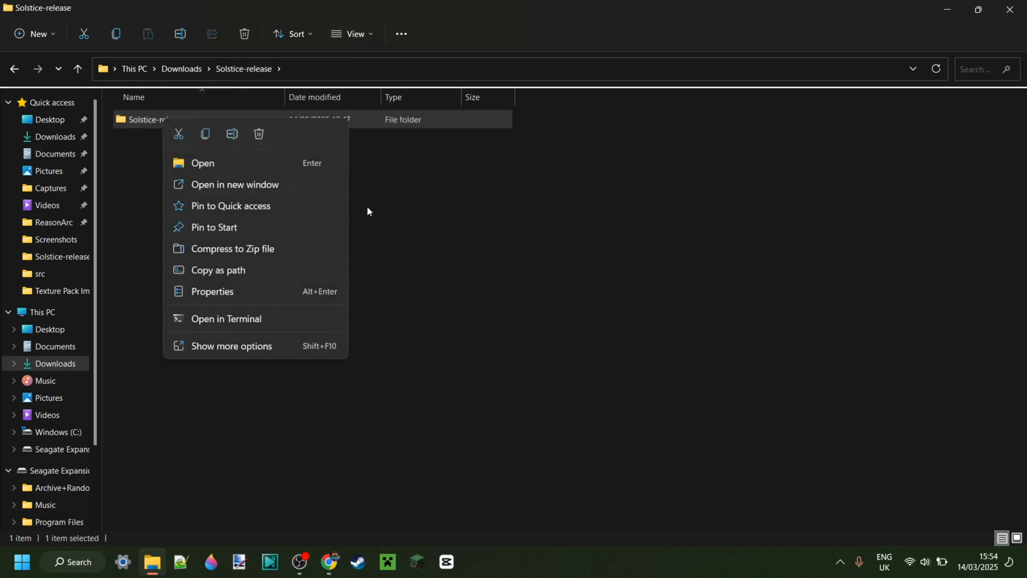
{"action": "left_click", "coordinate": [231, 346]}
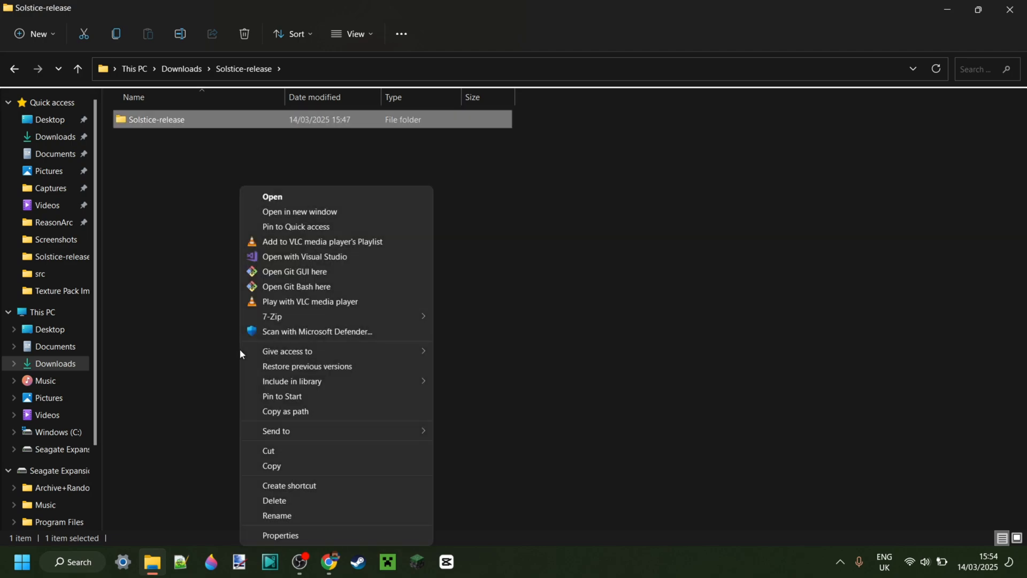
{"action": "left_click", "coordinate": [304, 256]}
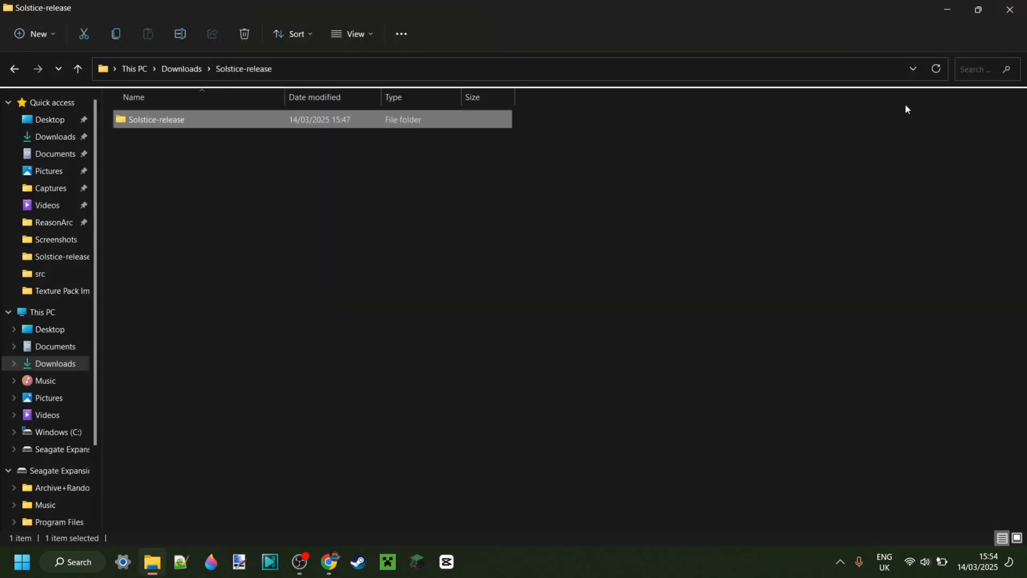
{"action": "double_click", "coordinate": [157, 119]}
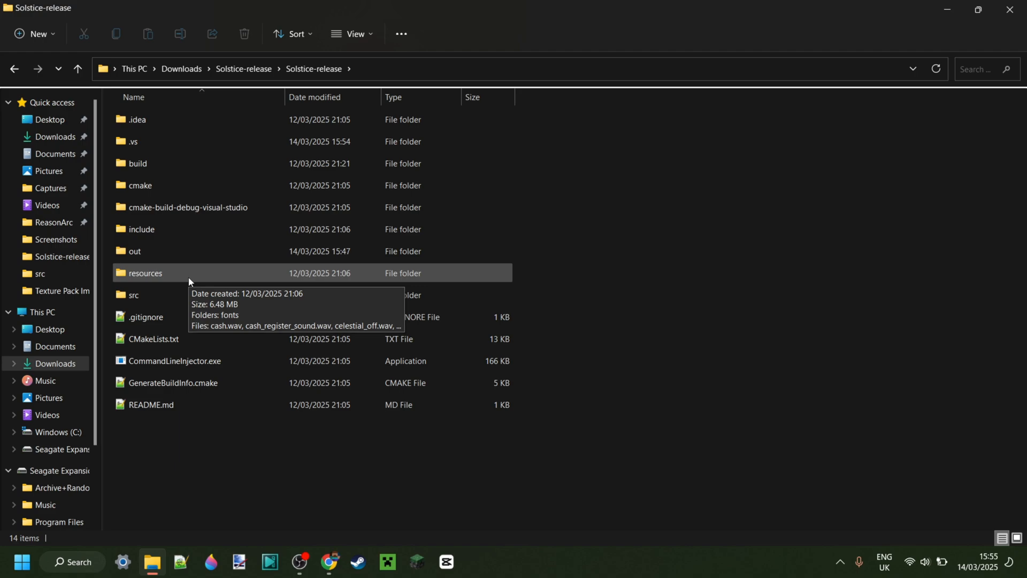
Peek into the resources folder, then return to the Solstice-release project folder
{"action": "left_click", "coordinate": [161, 273]}
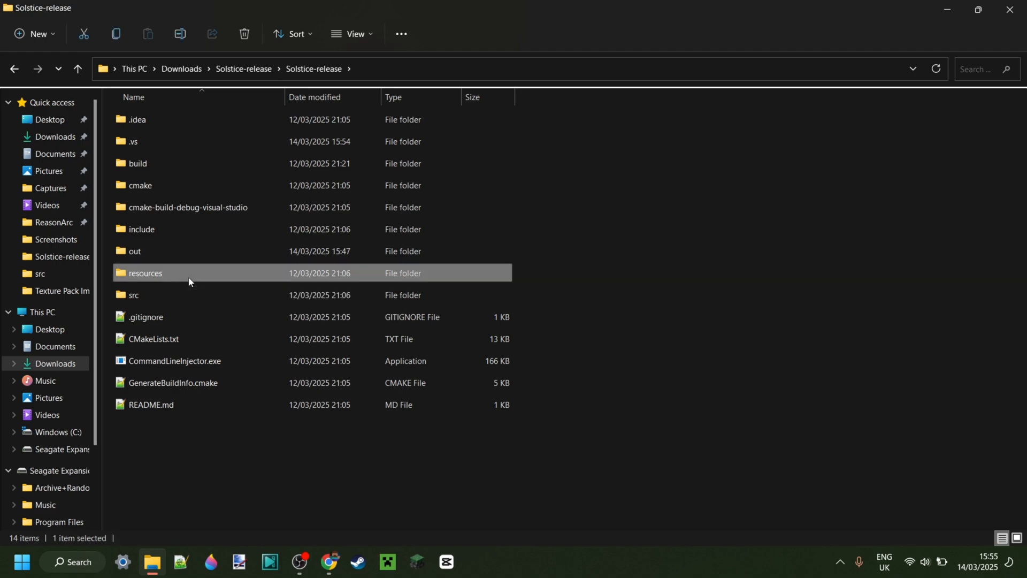
{"action": "double_click", "coordinate": [145, 272]}
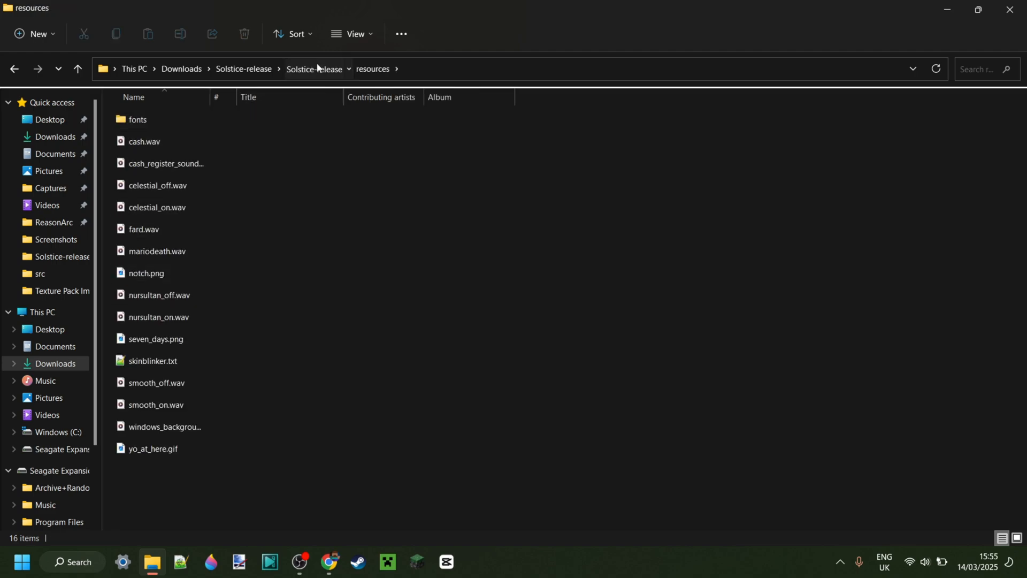
{"action": "left_click", "coordinate": [314, 69]}
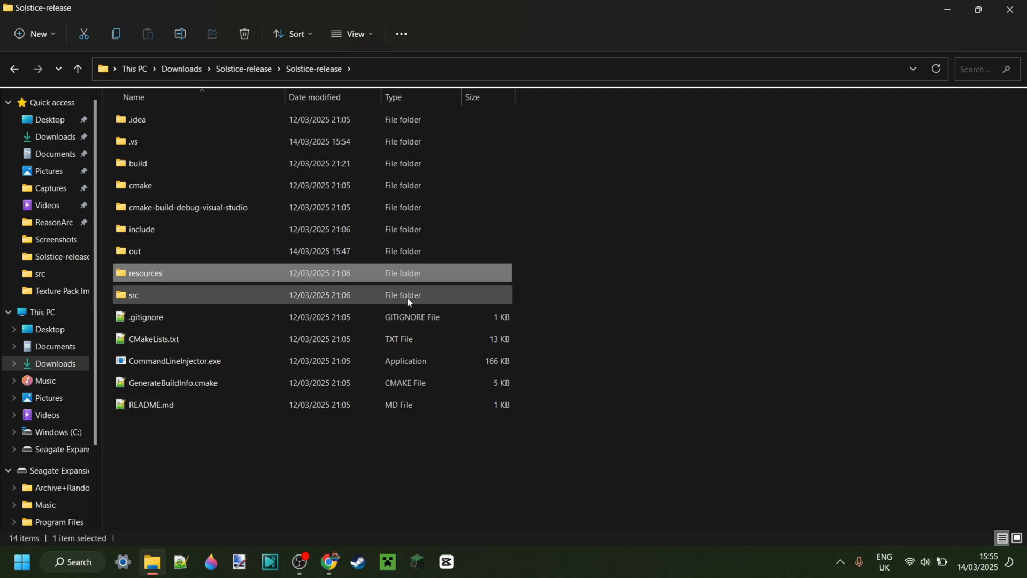
Open src, then Features, then Modules, and select among its category folders
{"action": "left_click", "coordinate": [134, 295]}
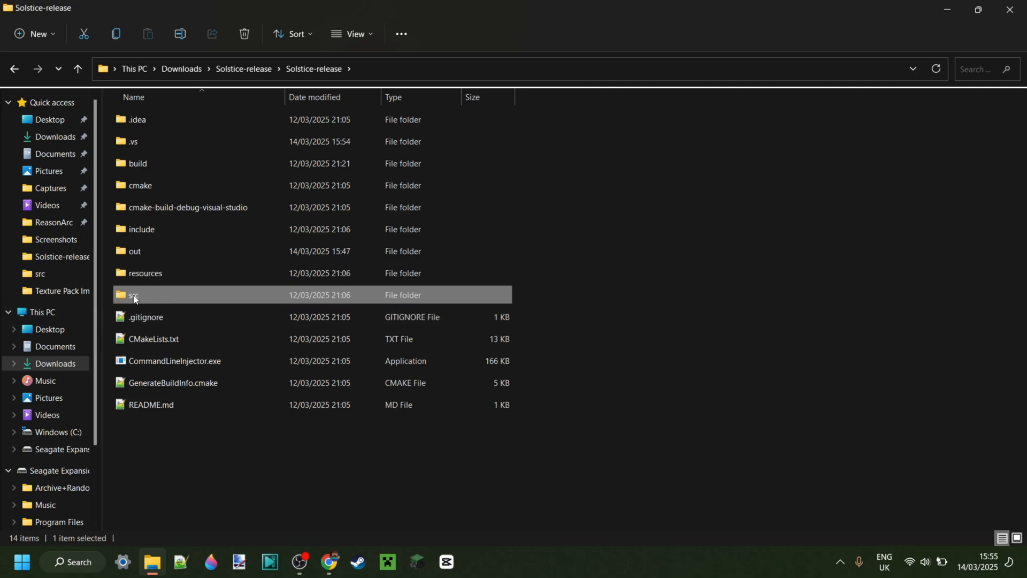
{"action": "double_click", "coordinate": [134, 295]}
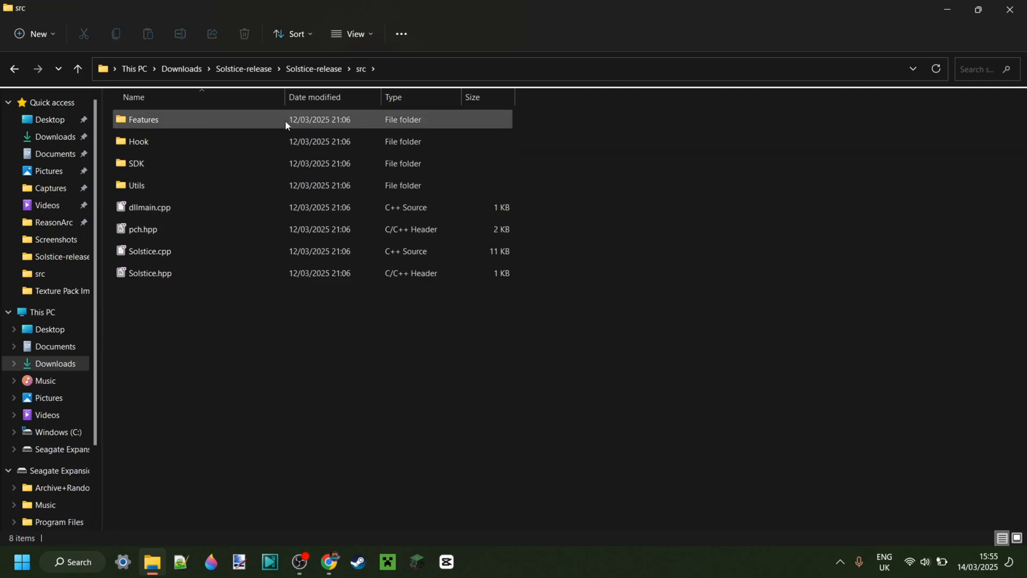
{"action": "double_click", "coordinate": [143, 119]}
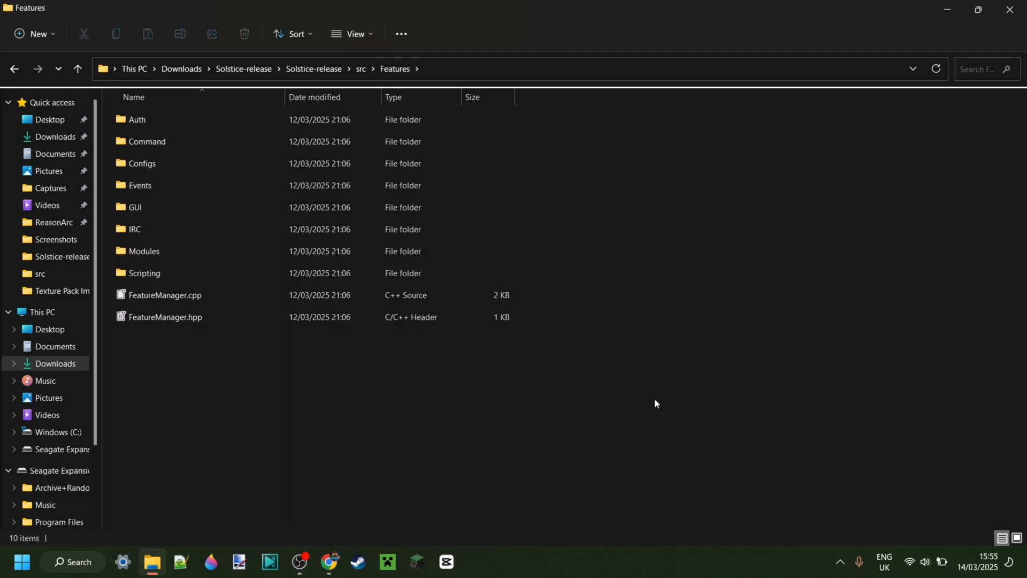
{"action": "mouse_move", "coordinate": [584, 339]}
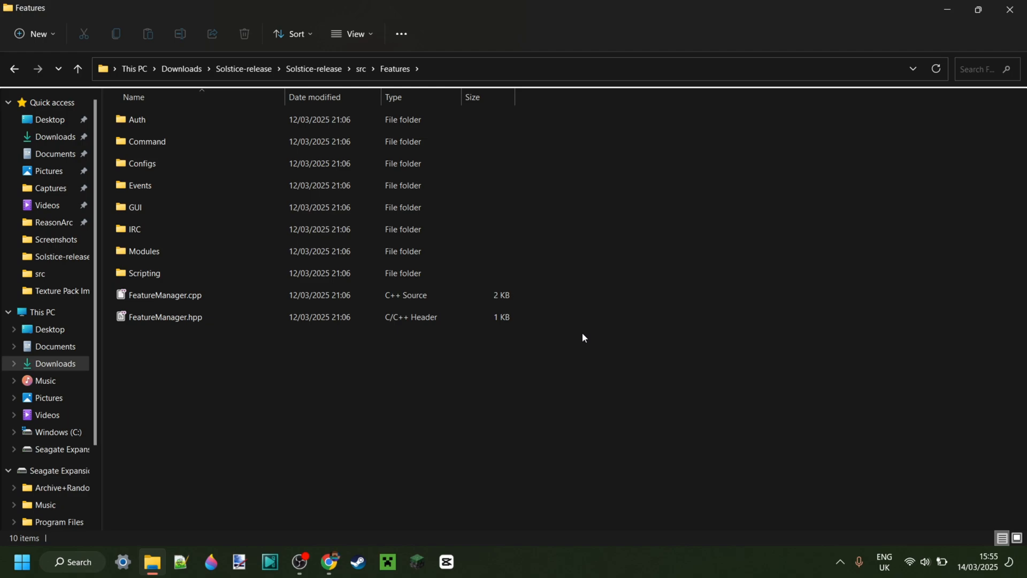
{"action": "double_click", "coordinate": [145, 251]}
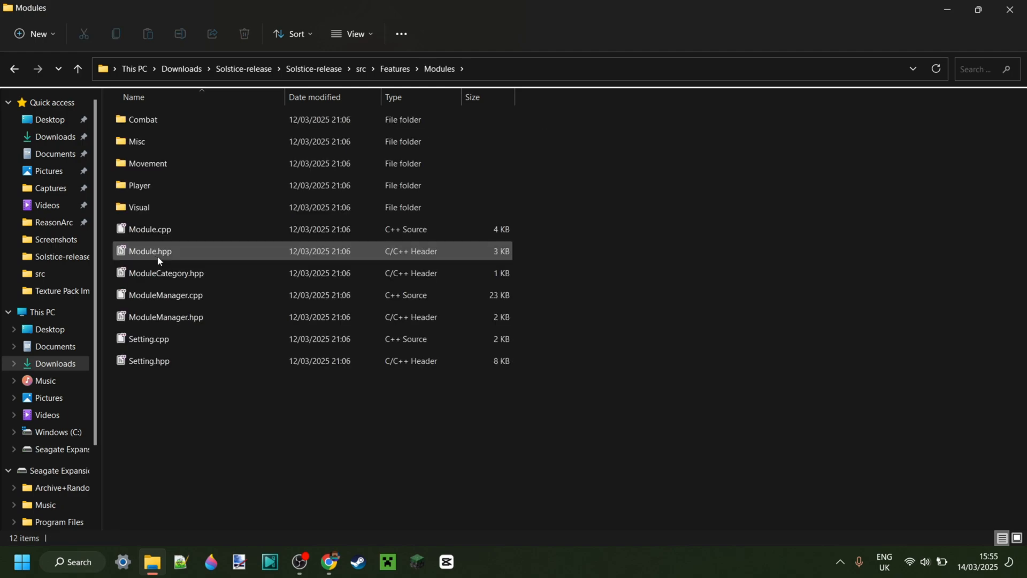
{"action": "left_click", "coordinate": [671, 257]}
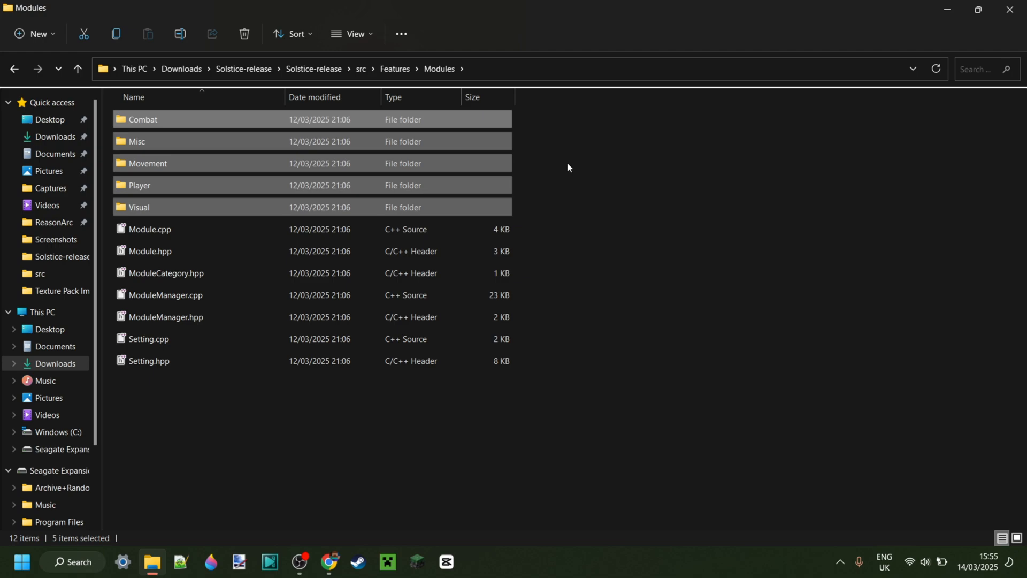
{"action": "left_click", "coordinate": [609, 206]}
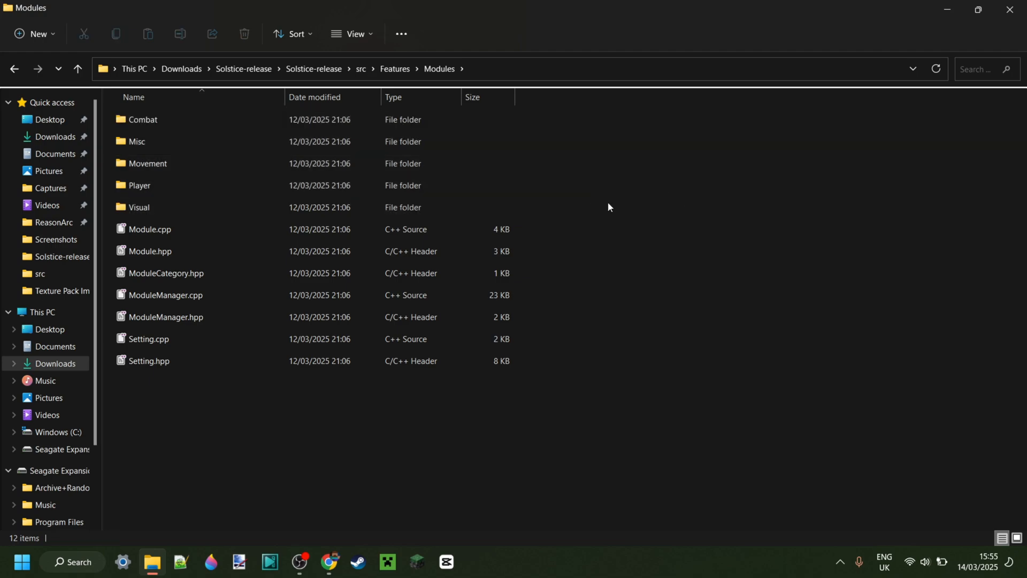
{"action": "left_click", "coordinate": [143, 120]}
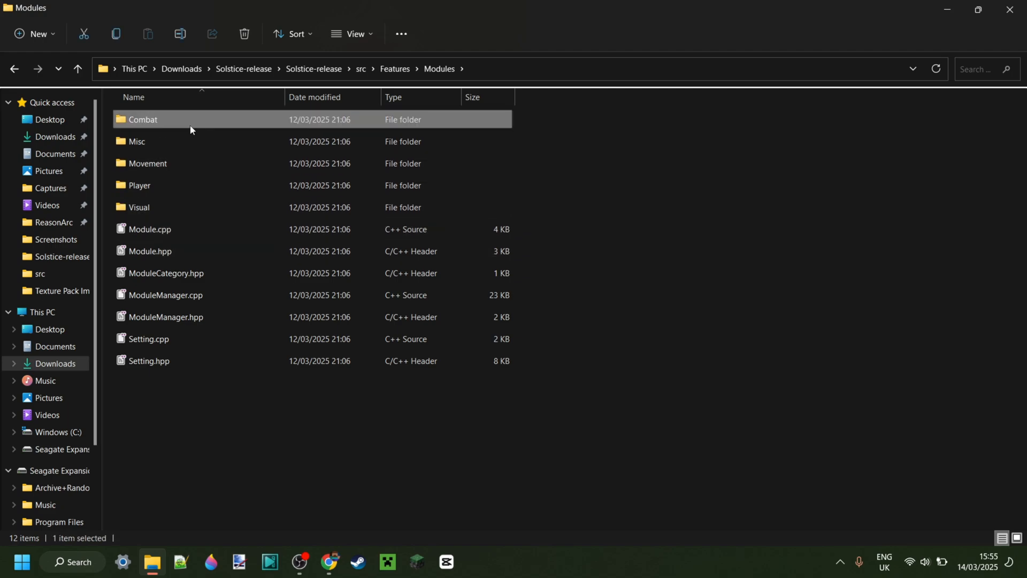
{"action": "double_click", "coordinate": [143, 120]}
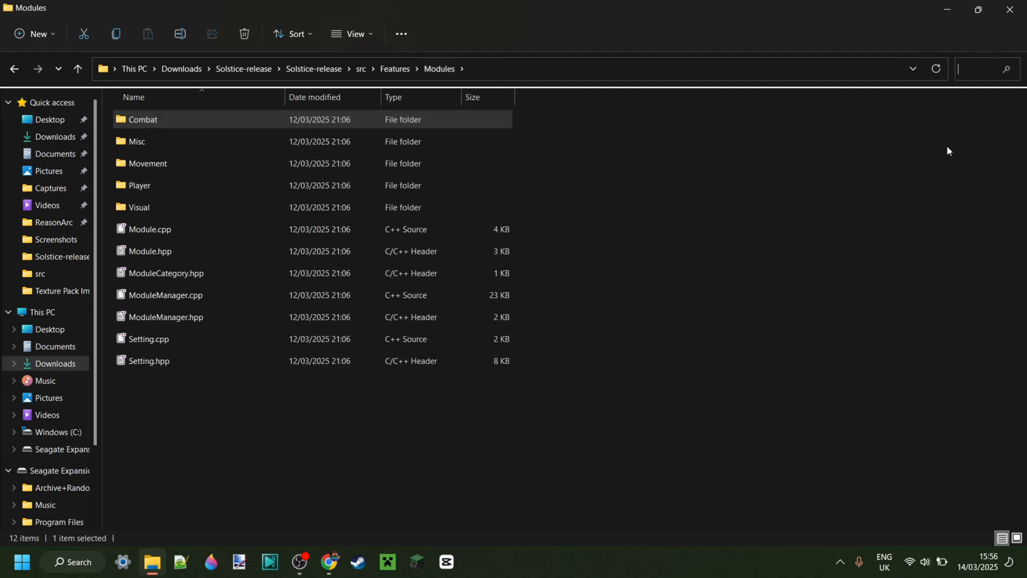
Search 'watermark' in Modules and open Watermark.hpp in Visual Studio
{"action": "type", "text": "watermark"}
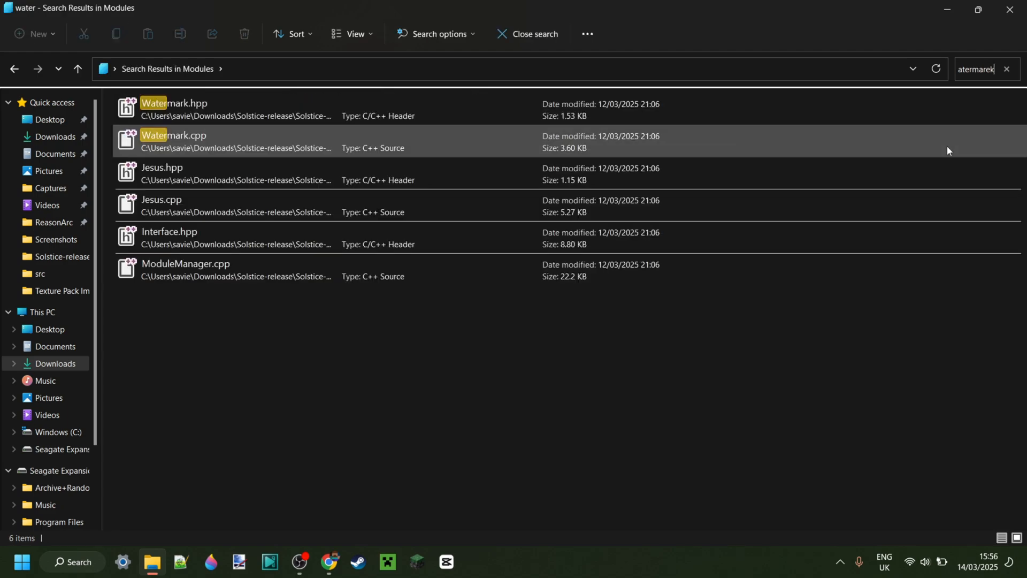
{"action": "type", "text": "watermark"}
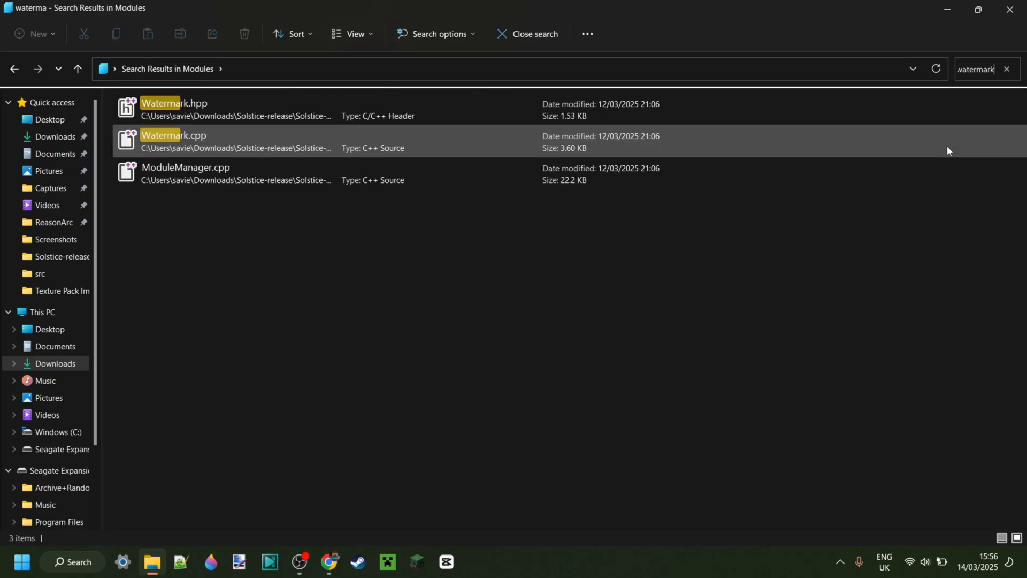
{"action": "left_click", "coordinate": [174, 104]}
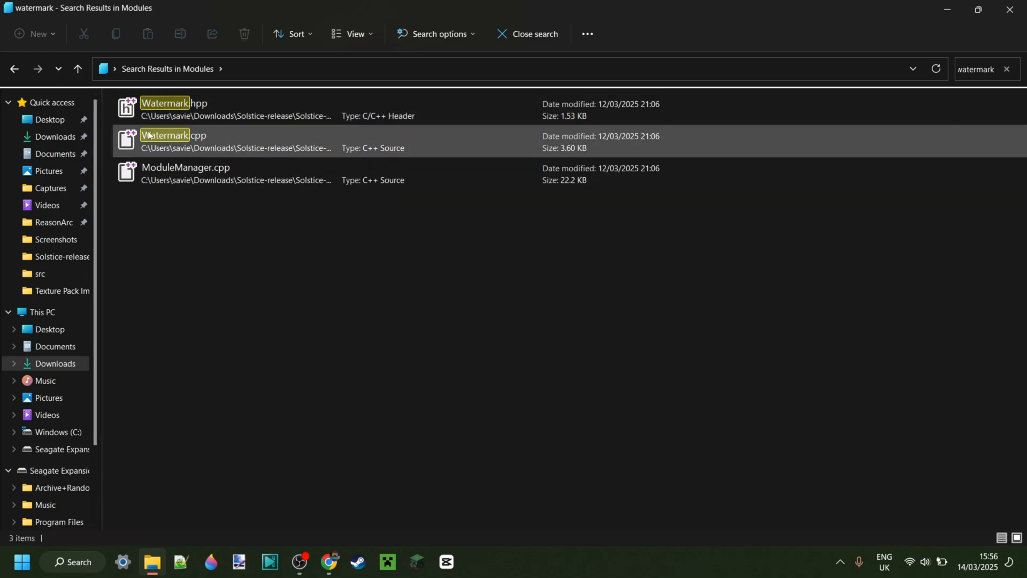
{"action": "double_click", "coordinate": [164, 103]}
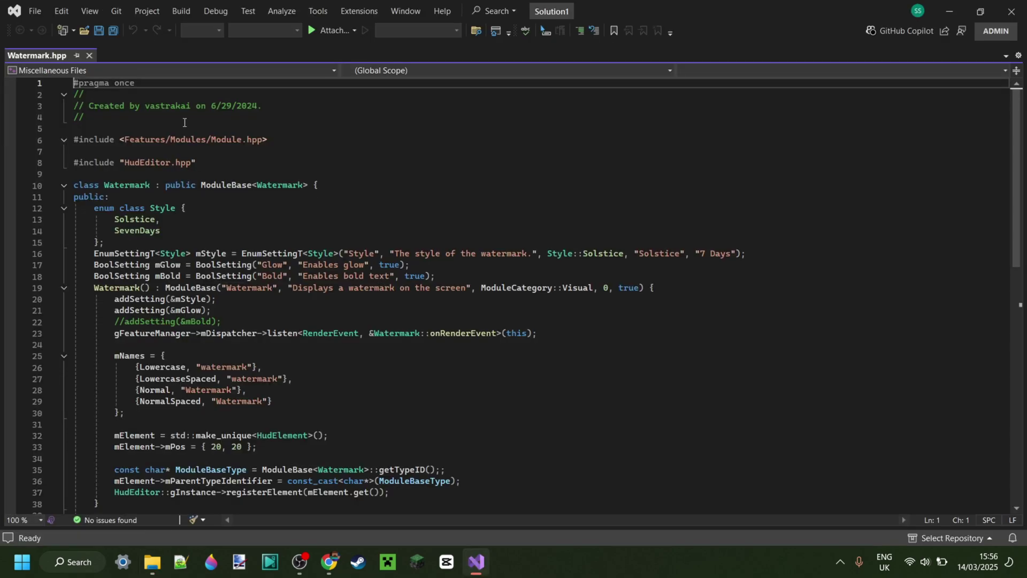
{"action": "mouse_move", "coordinate": [492, 264]}
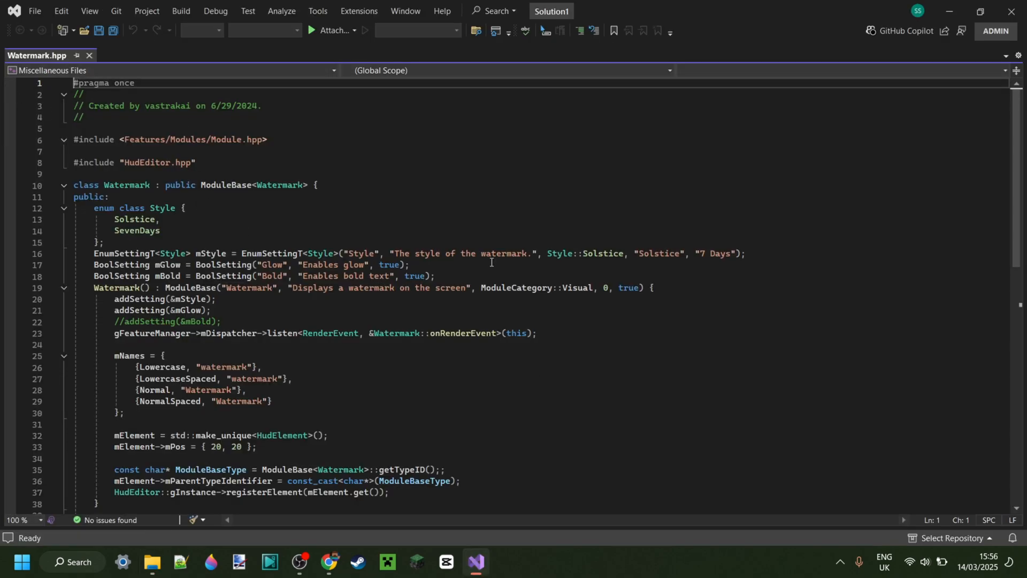
{"action": "mouse_move", "coordinate": [619, 236]}
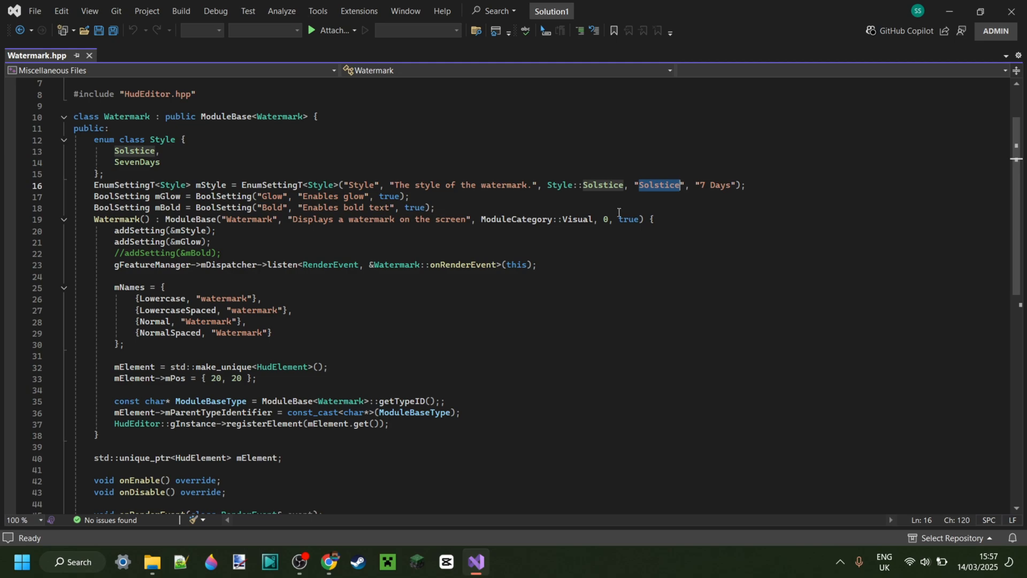
Change a line 16 style name to 'Kanye West', undo it, and save Watermark.hpp
{"action": "type", "text": "K"}
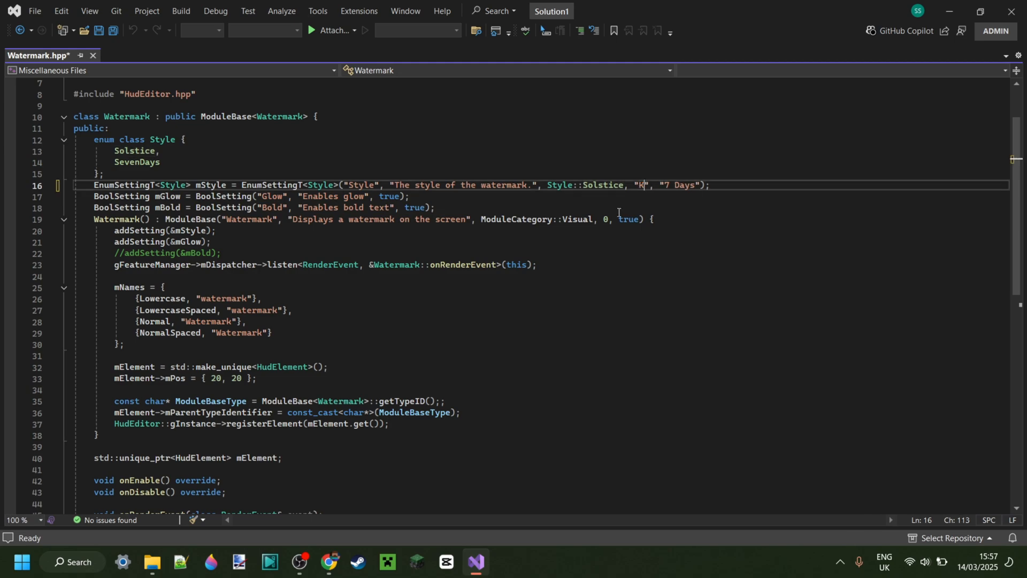
{"action": "type", "text": "anye West"}
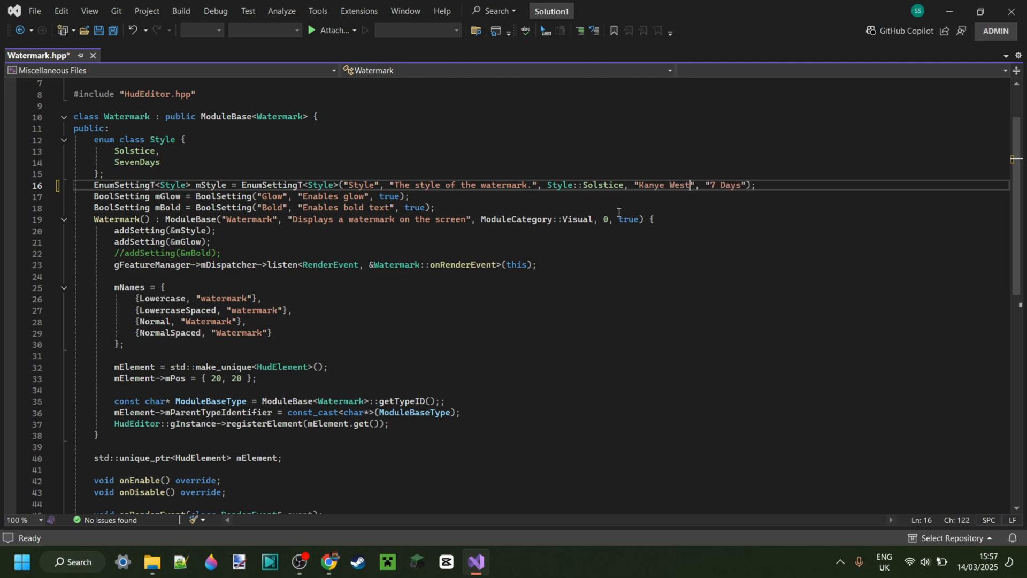
{"action": "left_click", "coordinate": [660, 220]}
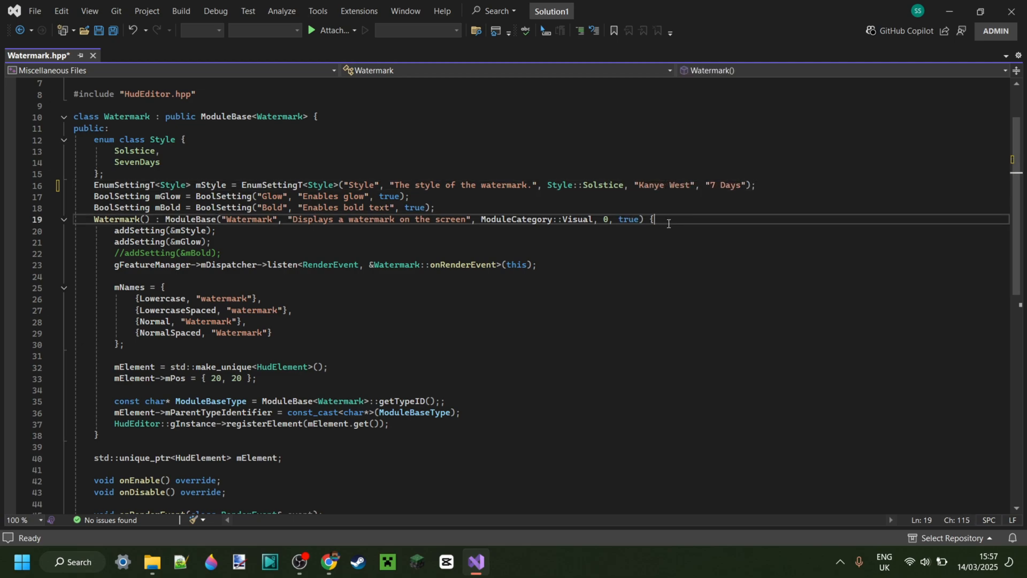
{"action": "key", "text": "Ctrl+S"}
{"action": "type", "text": "Solstice"}
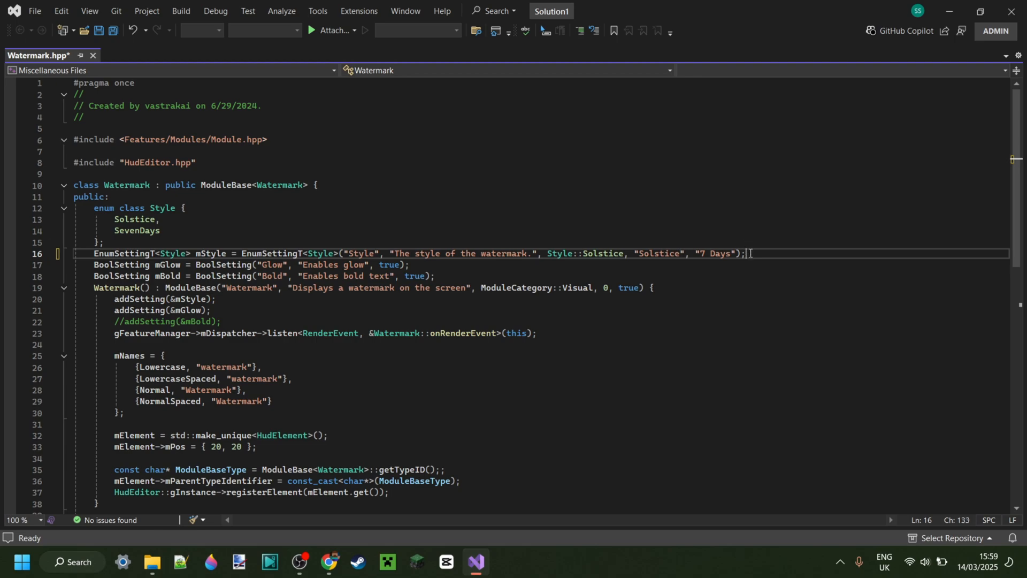
{"action": "key", "text": "Ctrl+S"}
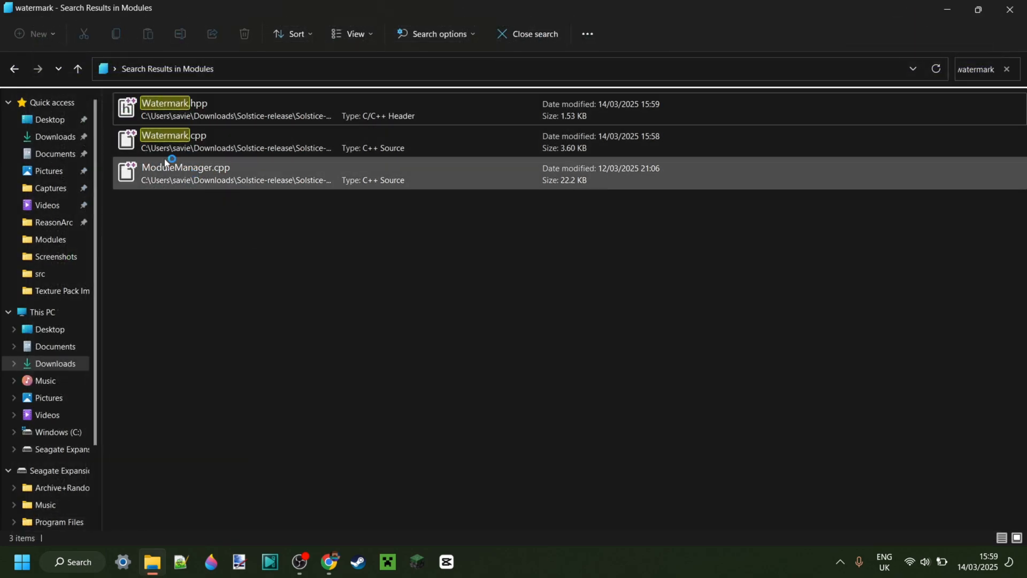
Exit the search, go up to Solstice-release, and open 'build' with Visual Studio
{"action": "left_click", "coordinate": [201, 151]}
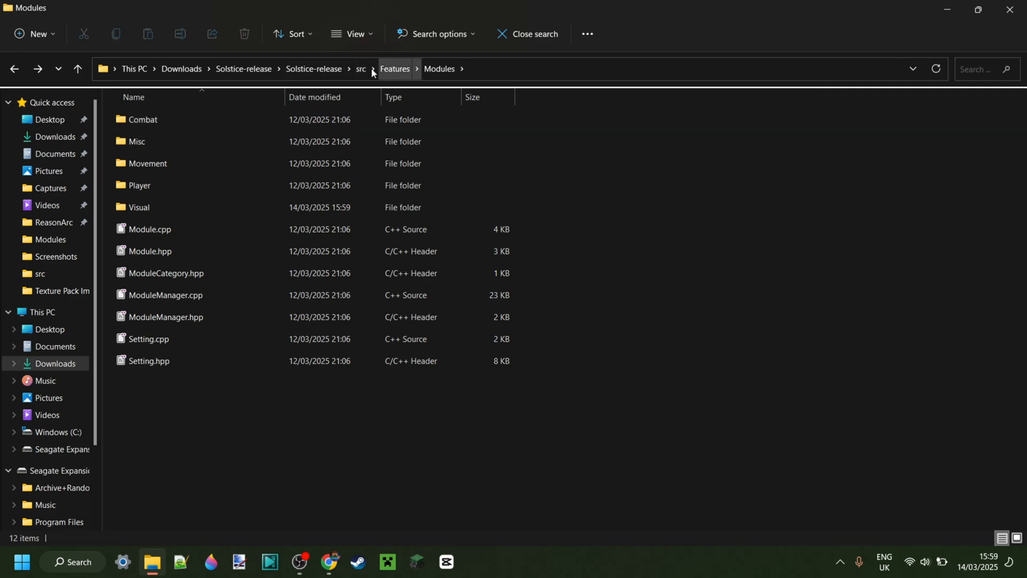
{"action": "left_click", "coordinate": [314, 68]}
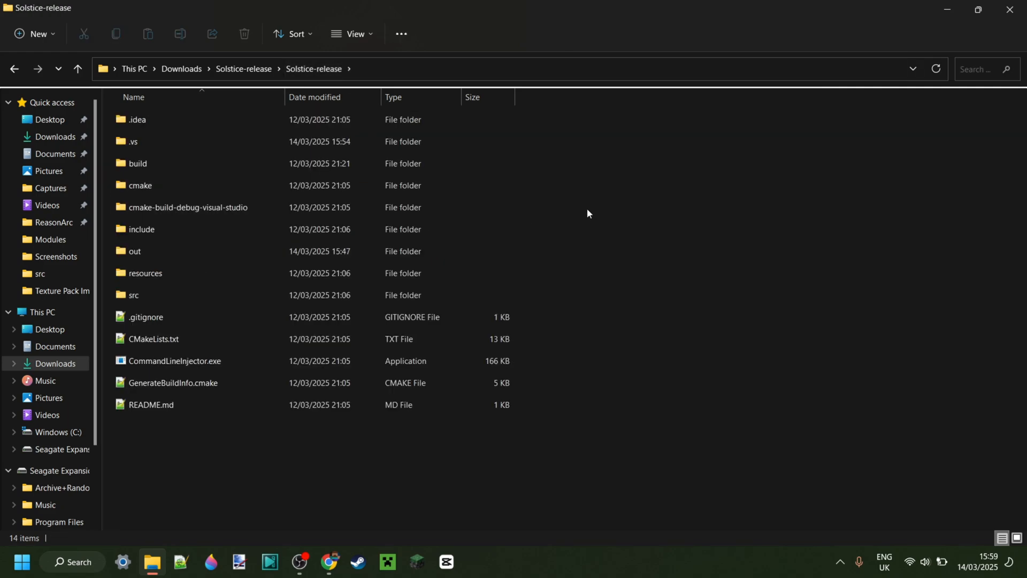
{"action": "left_click", "coordinate": [138, 163]}
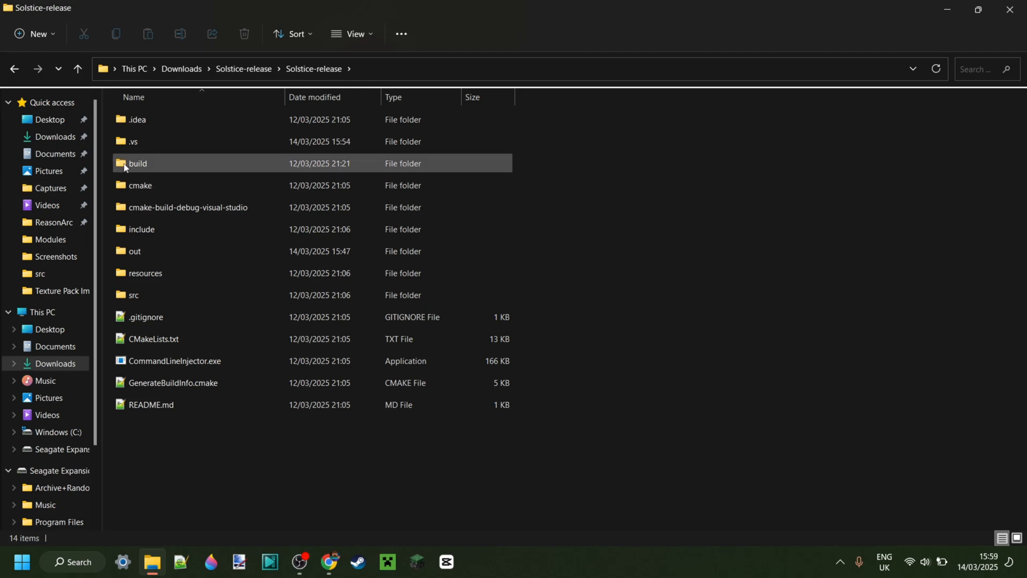
{"action": "right_click", "coordinate": [137, 164]}
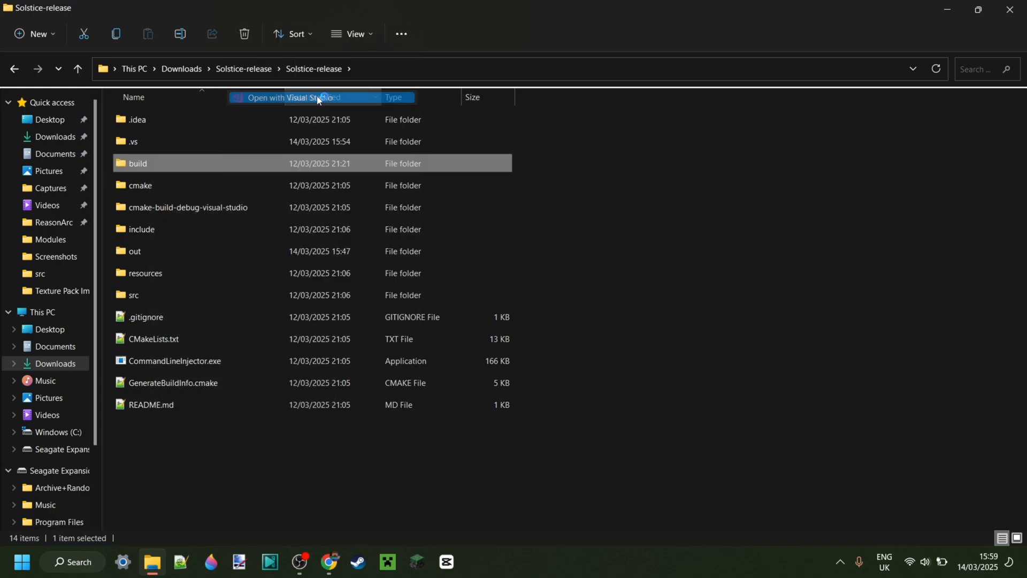
{"action": "left_click", "coordinate": [304, 97]}
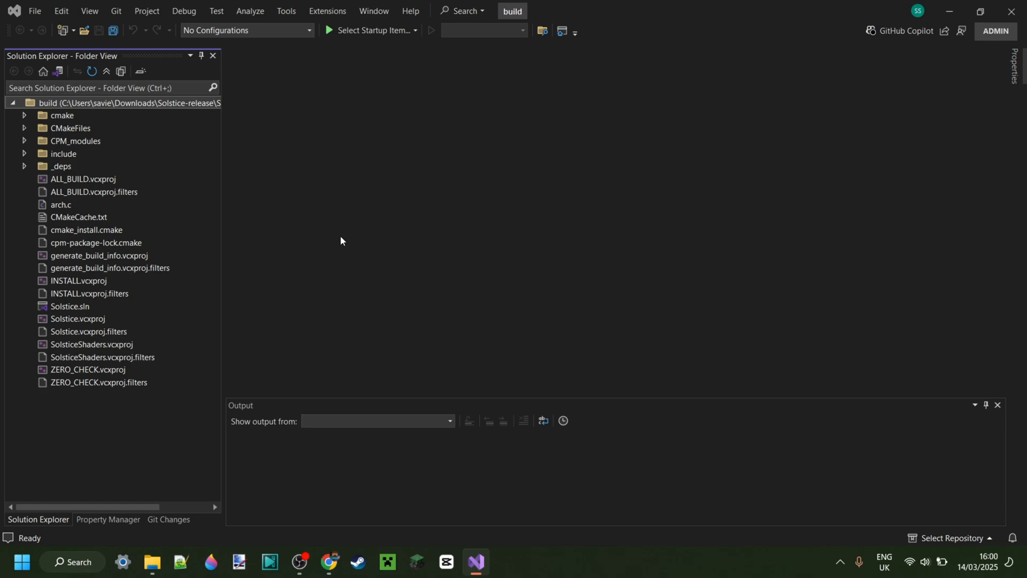
{"action": "mouse_move", "coordinate": [406, 258]}
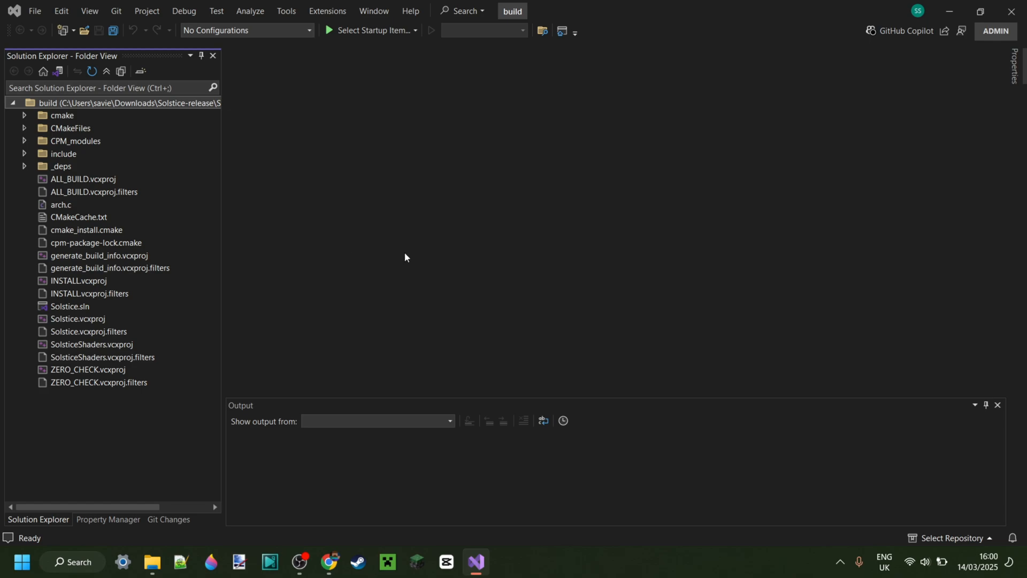
{"action": "mouse_move", "coordinate": [184, 417]}
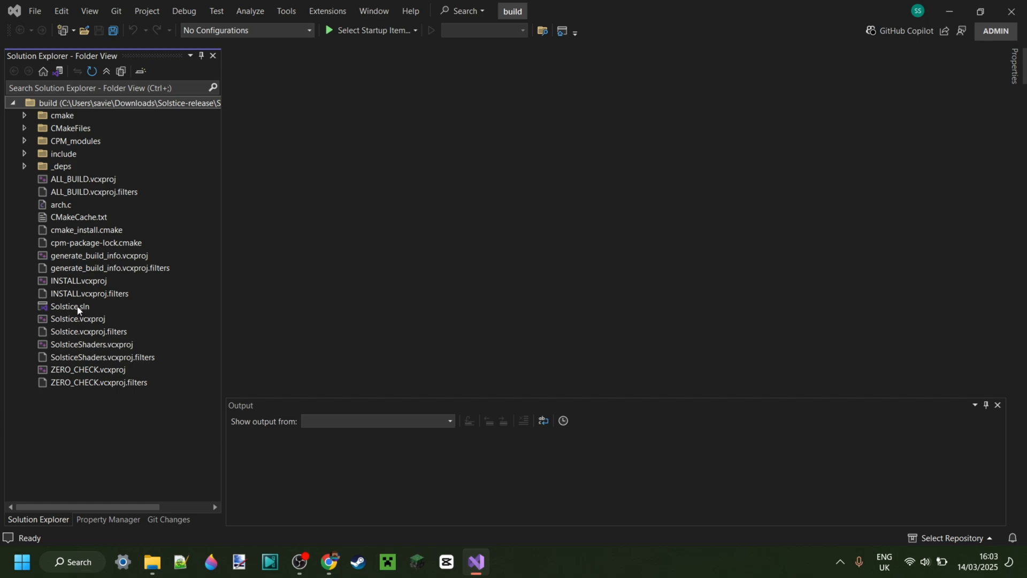
Select Solstice.sln and switch Solution Explorer to the solution view
{"action": "left_click", "coordinate": [68, 306]}
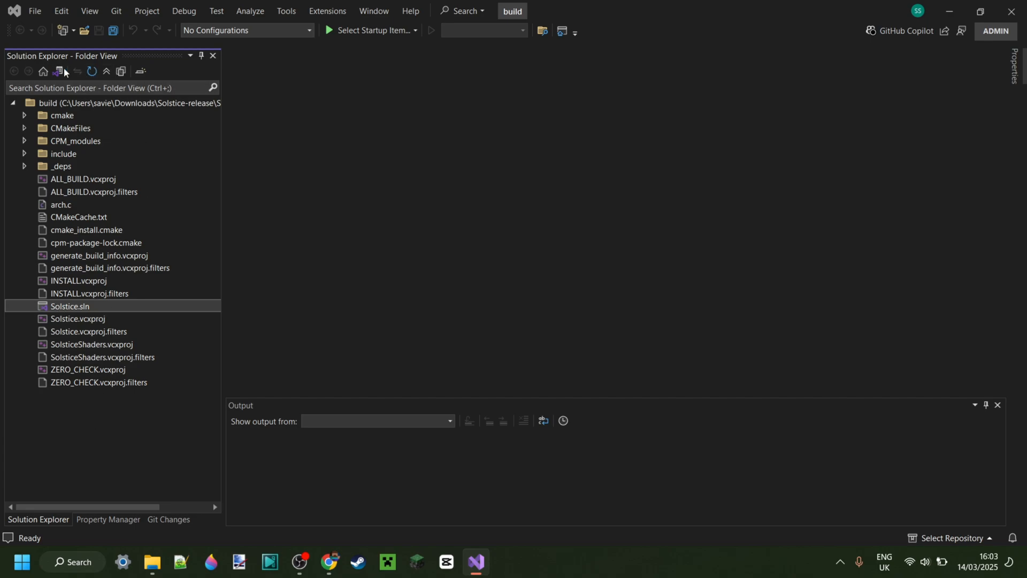
{"action": "left_click", "coordinate": [90, 11]}
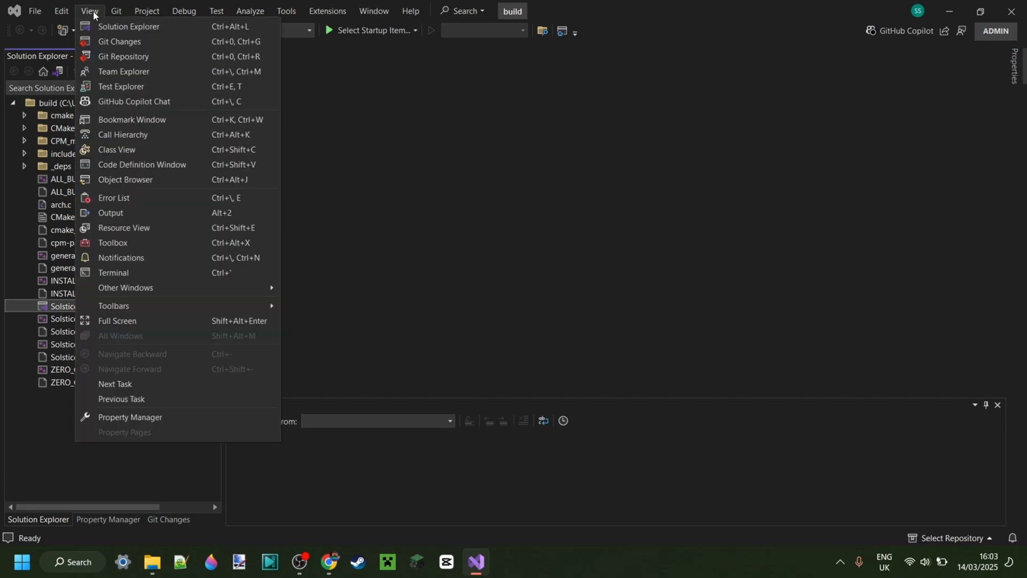
{"action": "mouse_move", "coordinate": [128, 27]}
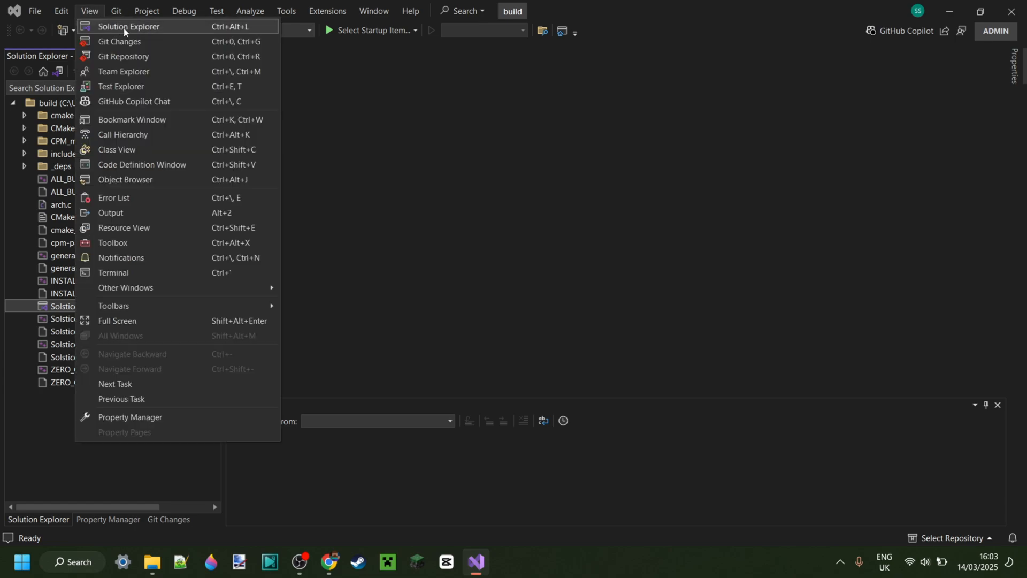
{"action": "mouse_move", "coordinate": [33, 437]}
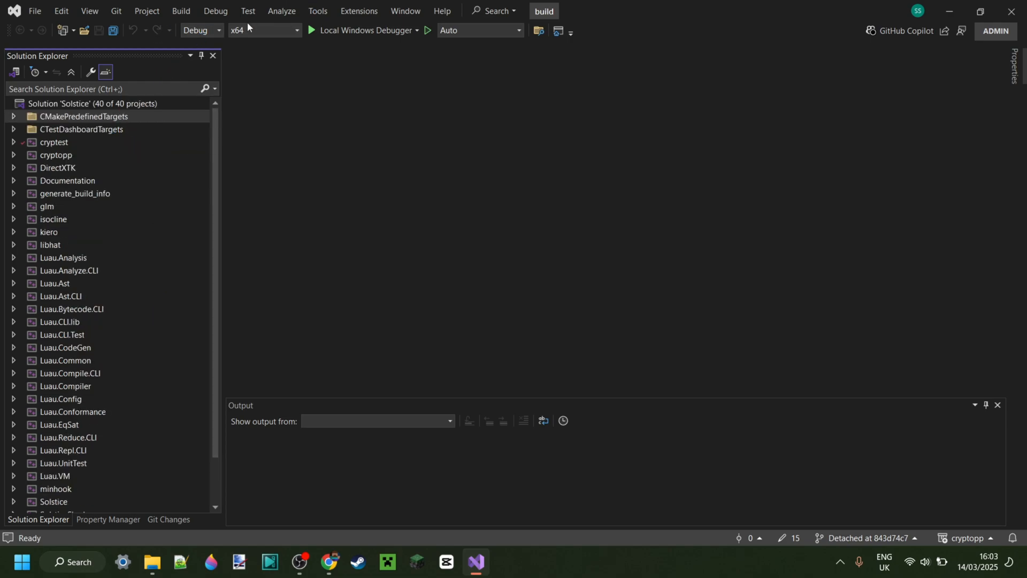
Run Build Solution on the 40-project Solstice solution
{"action": "left_click", "coordinate": [181, 10]}
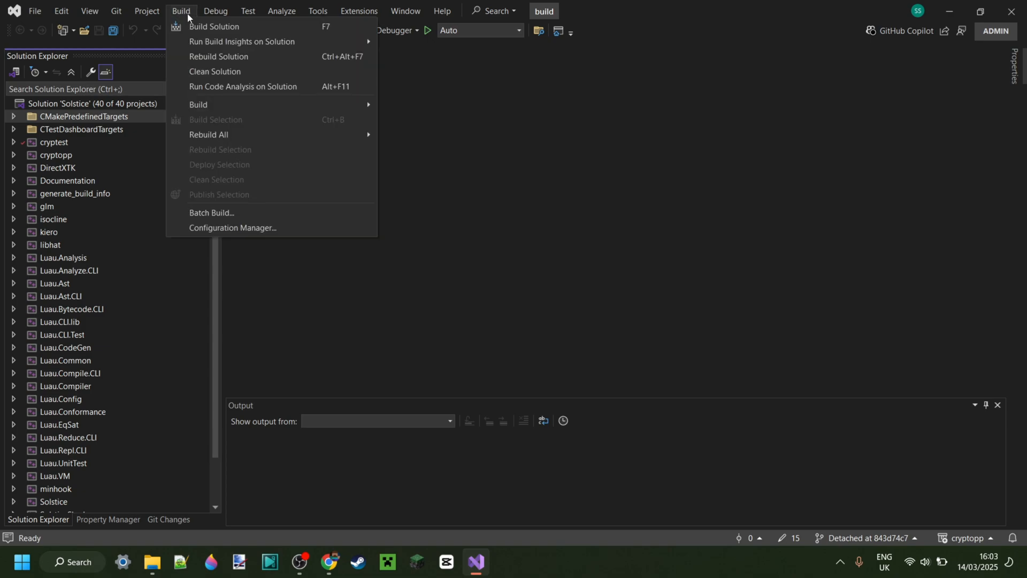
{"action": "mouse_move", "coordinate": [213, 26]}
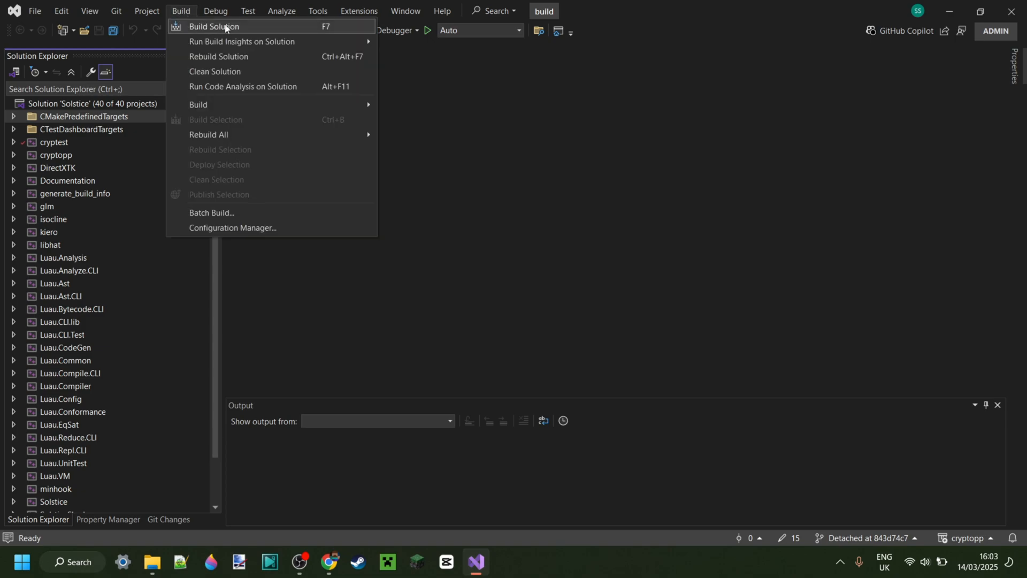
{"action": "left_click", "coordinate": [214, 26]}
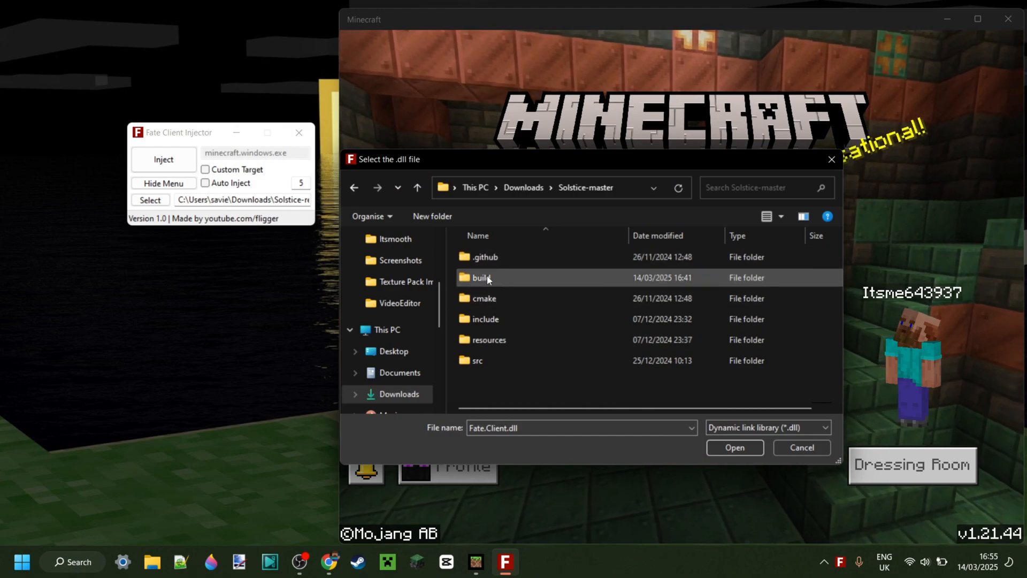
Browse into build\Debug and select Solstice.dll as the library to inject
{"action": "double_click", "coordinate": [482, 278]}
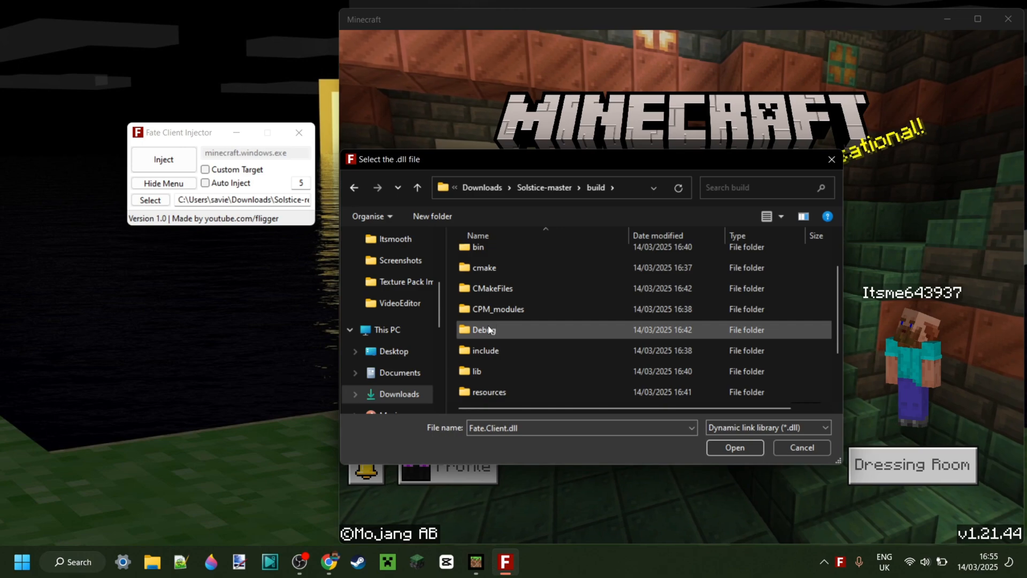
{"action": "double_click", "coordinate": [483, 329]}
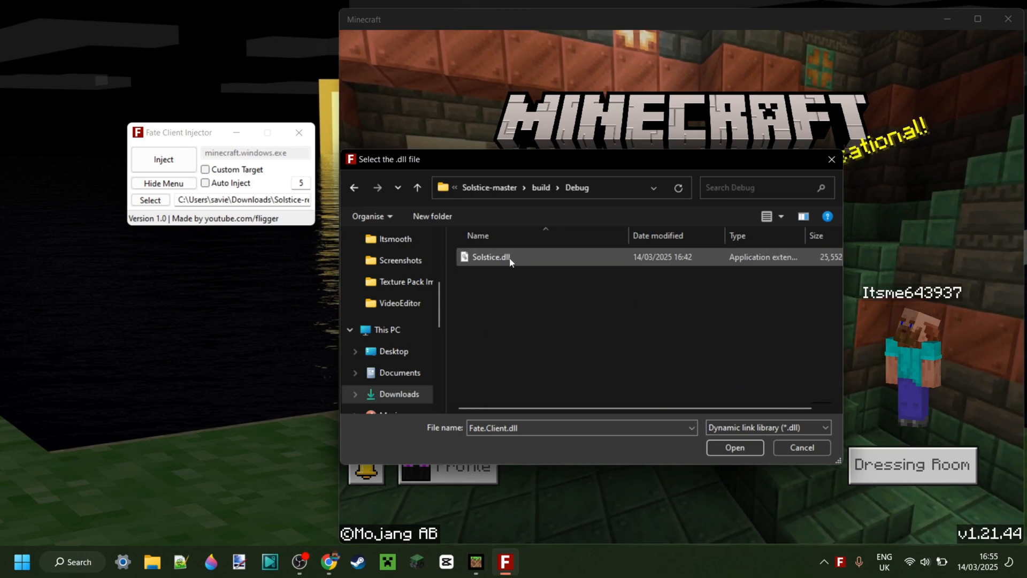
{"action": "mouse_move", "coordinate": [511, 262]}
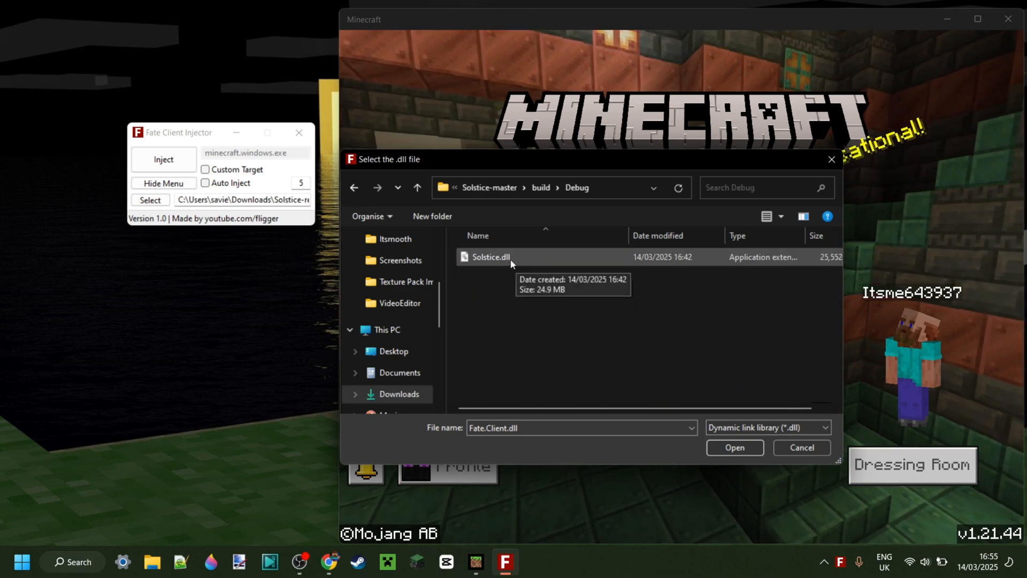
{"action": "left_click", "coordinate": [735, 448]}
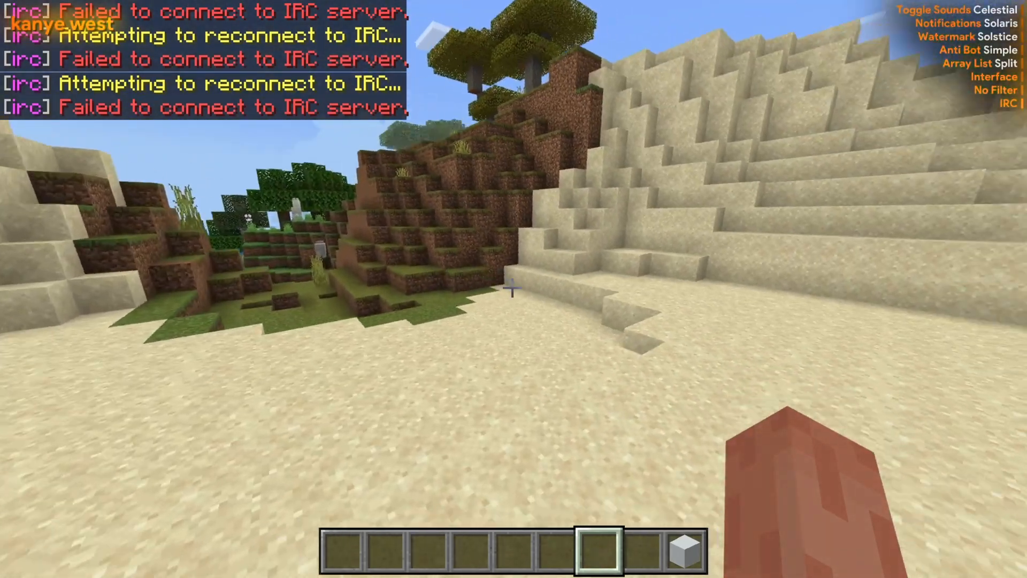
{"action": "mouse_move", "coordinate": [511, 287]}
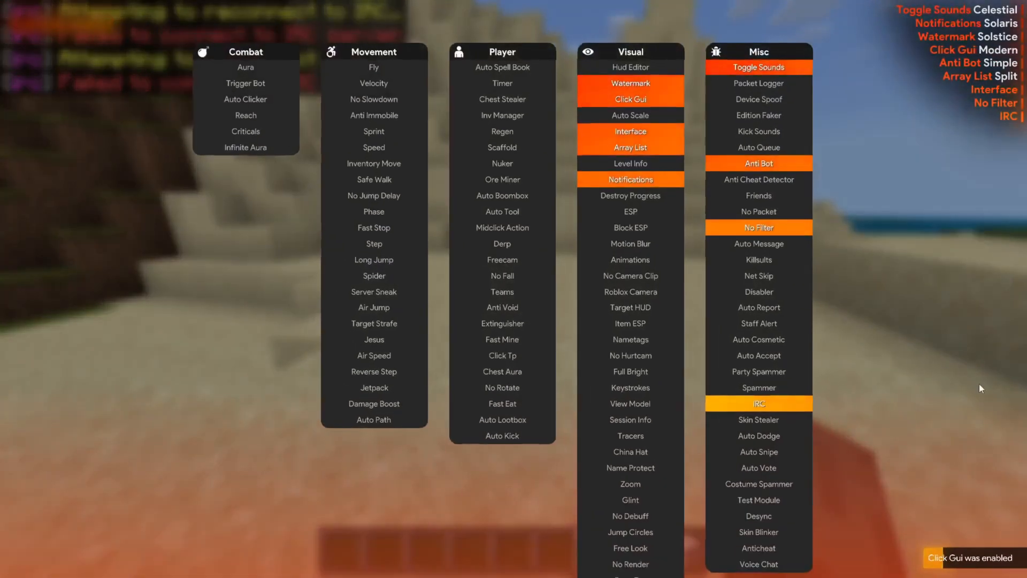
Browse the Click GUI modules, switch off the IRC module, and close the menu
{"action": "left_click", "coordinate": [758, 404]}
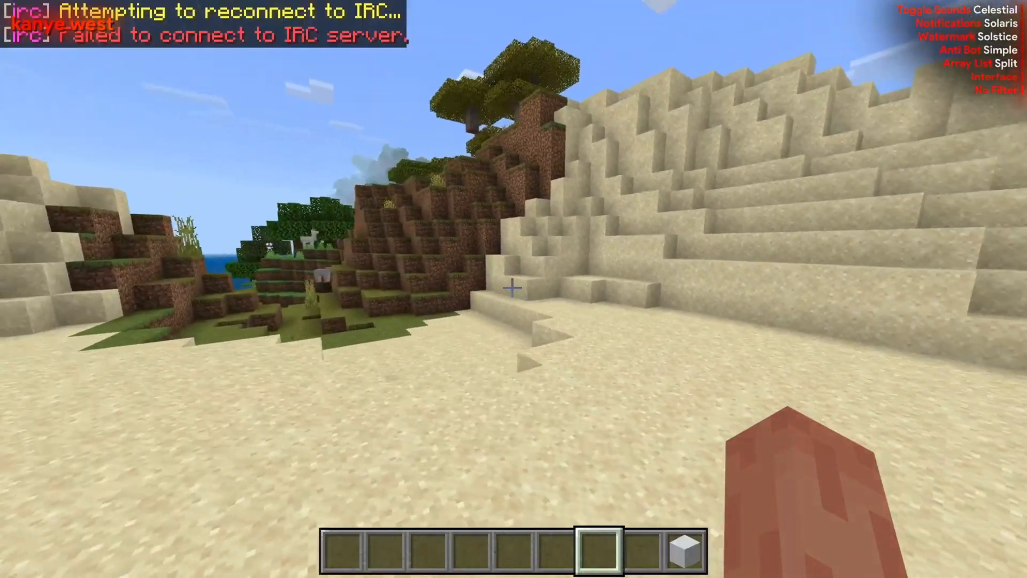
{"action": "mouse_move", "coordinate": [512, 288]}
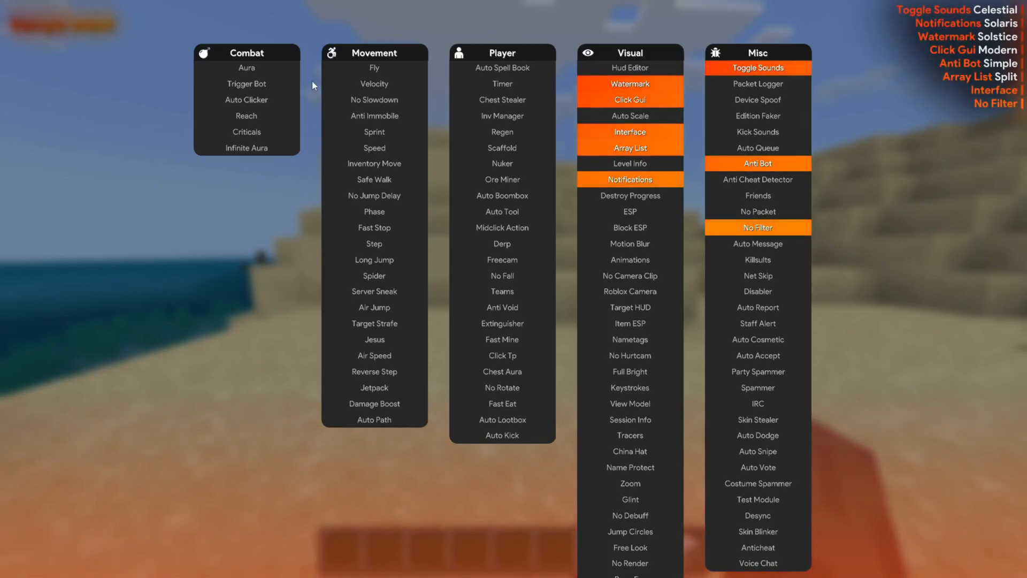
{"action": "mouse_move", "coordinate": [250, 71]}
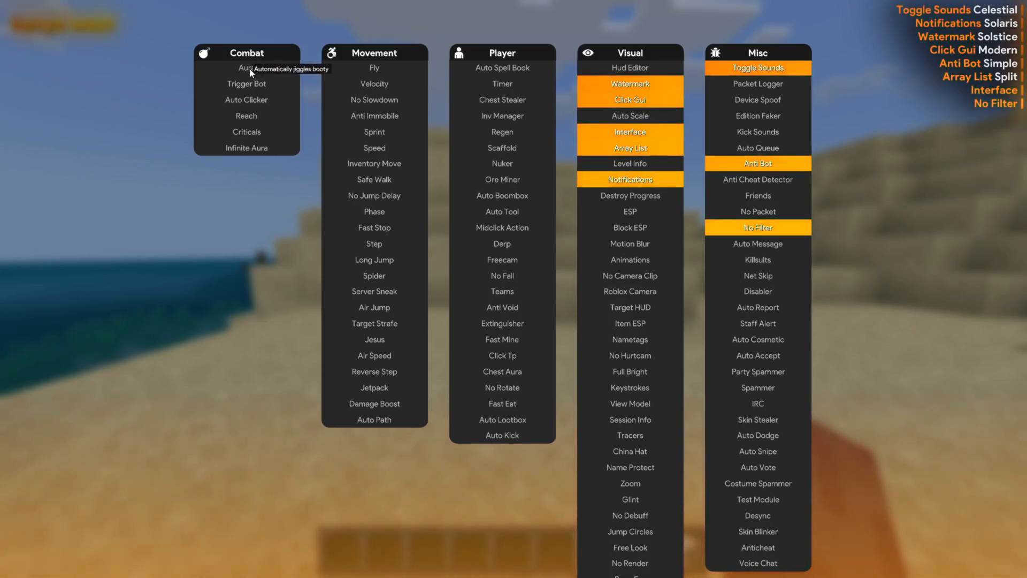
{"action": "left_click", "coordinate": [243, 68]}
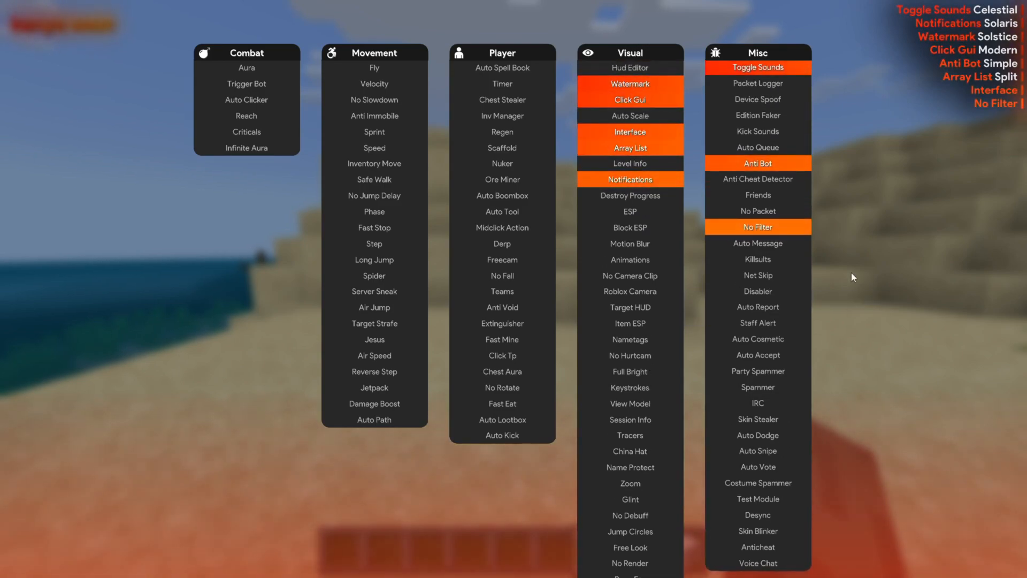
{"action": "left_click", "coordinate": [630, 99]}
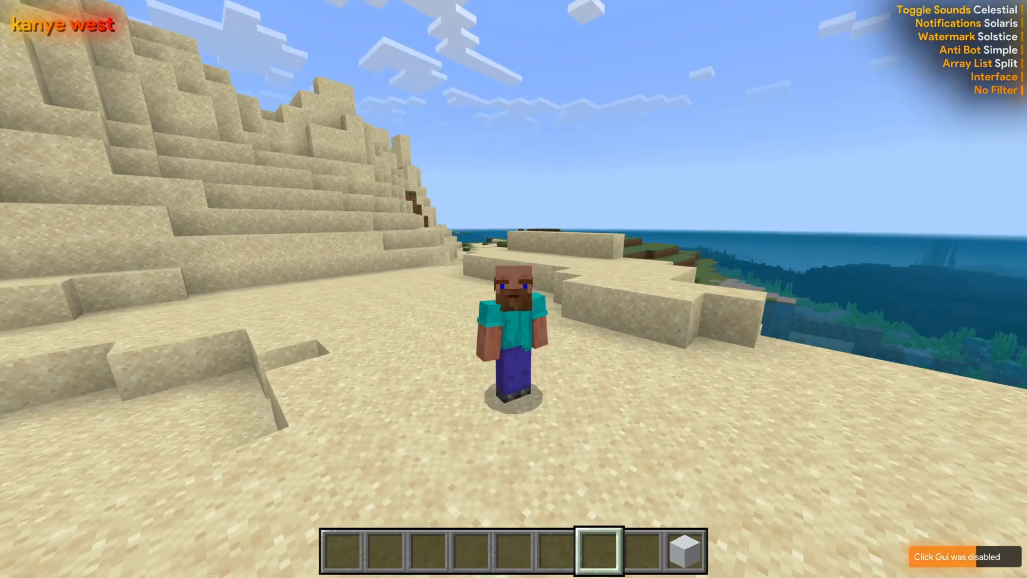